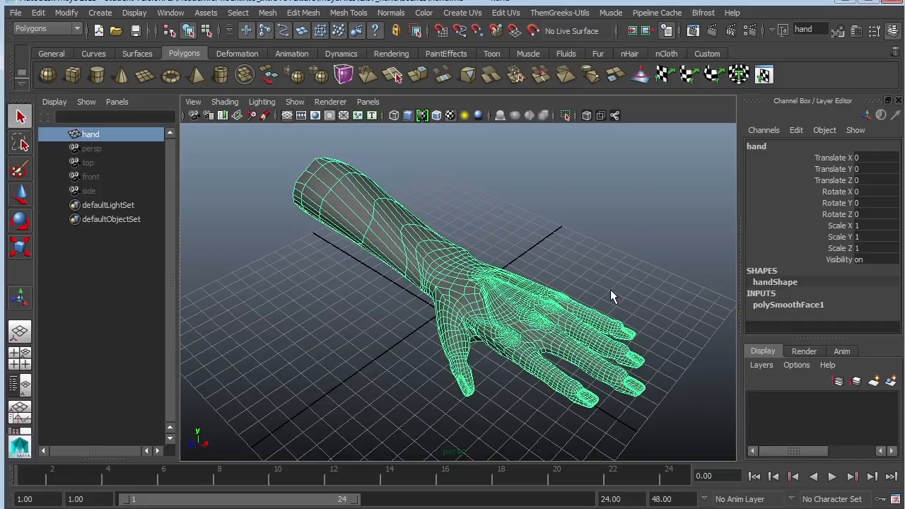
mouse_move(671, 238)
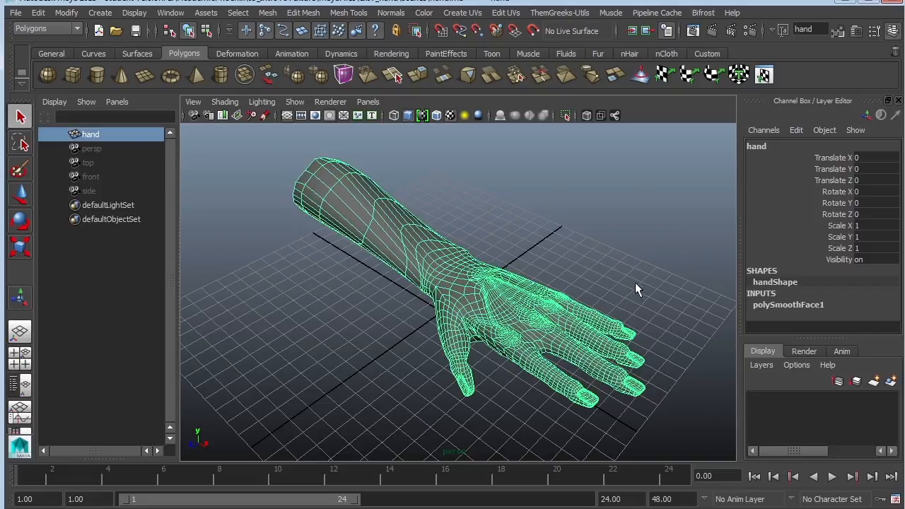
Step: Show the hand as its low-resolution unsmoothed mesh and orbit to inspect the arm
drag(636, 289, 509, 265)
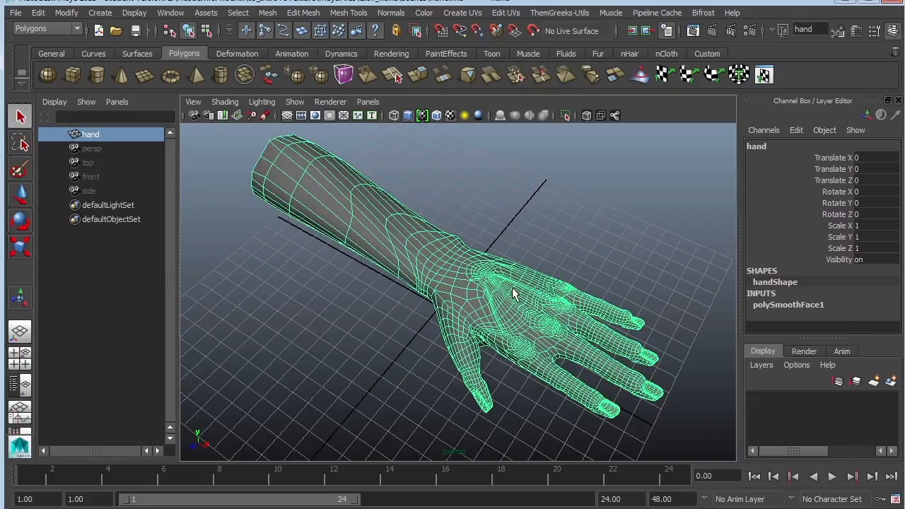
mouse_move(573, 332)
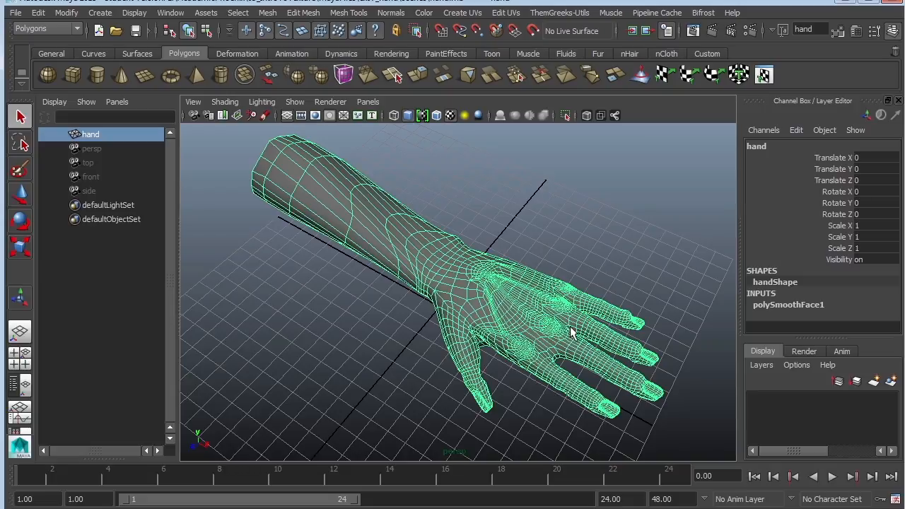
mouse_move(583, 375)
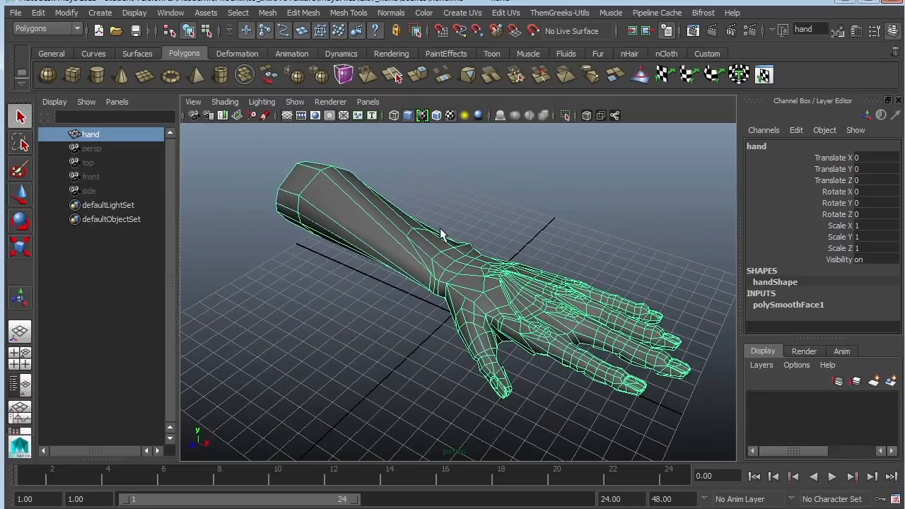
mouse_move(472, 210)
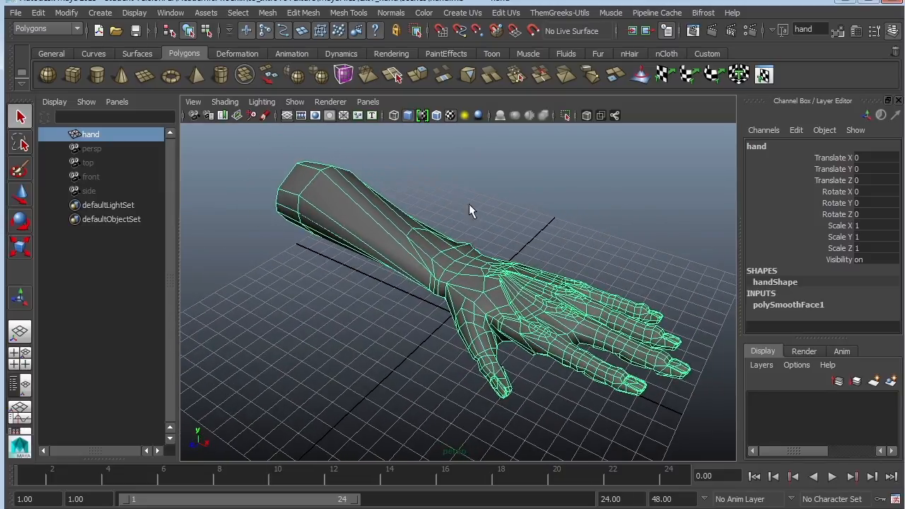
drag(472, 210, 600, 245)
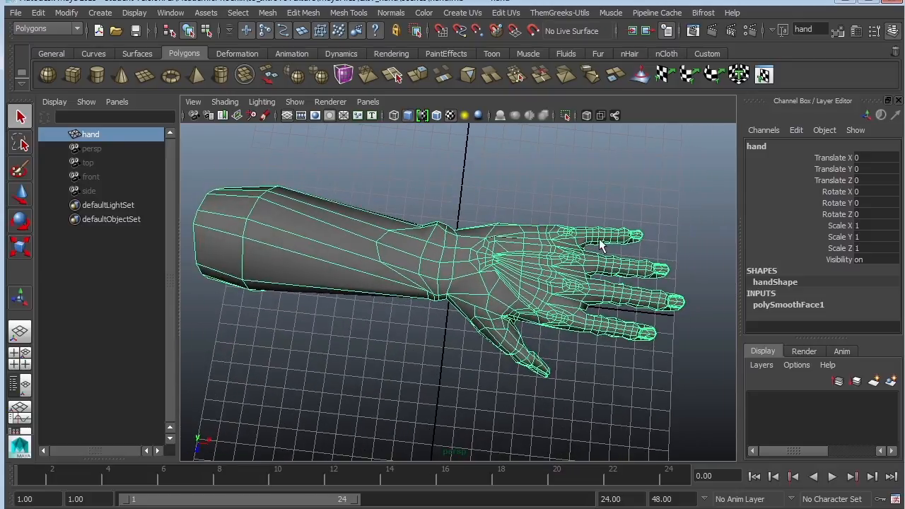
mouse_move(604, 294)
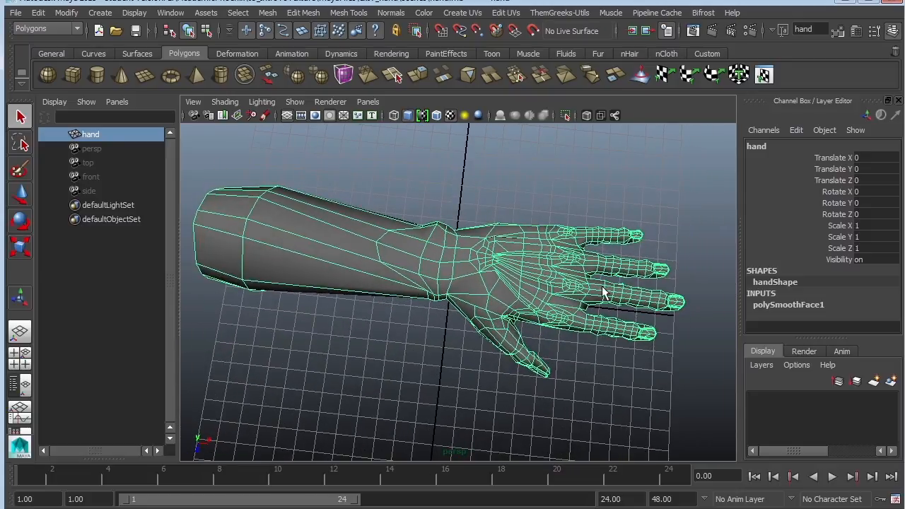
mouse_move(505, 214)
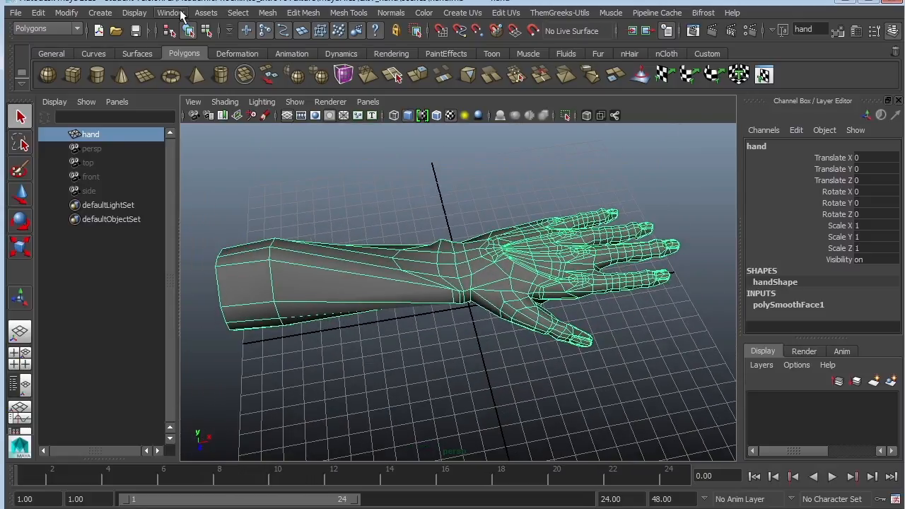
click(168, 12)
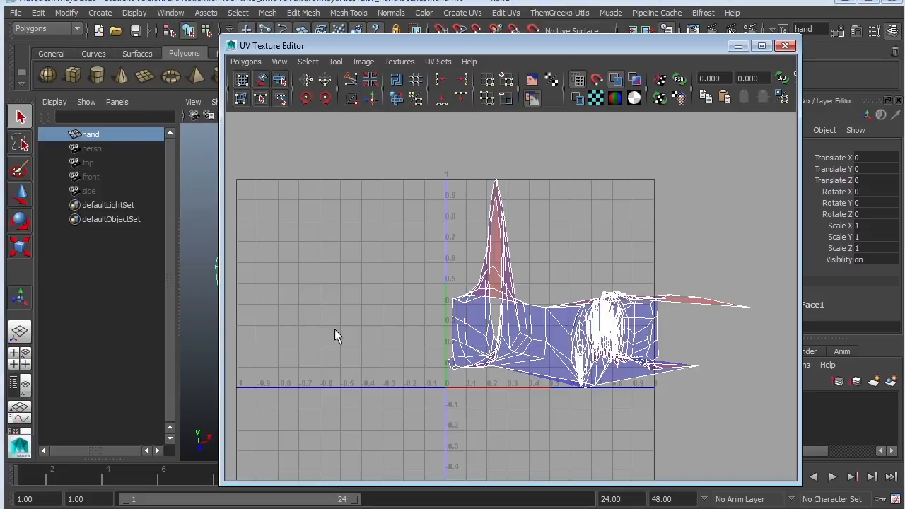
mouse_move(685, 319)
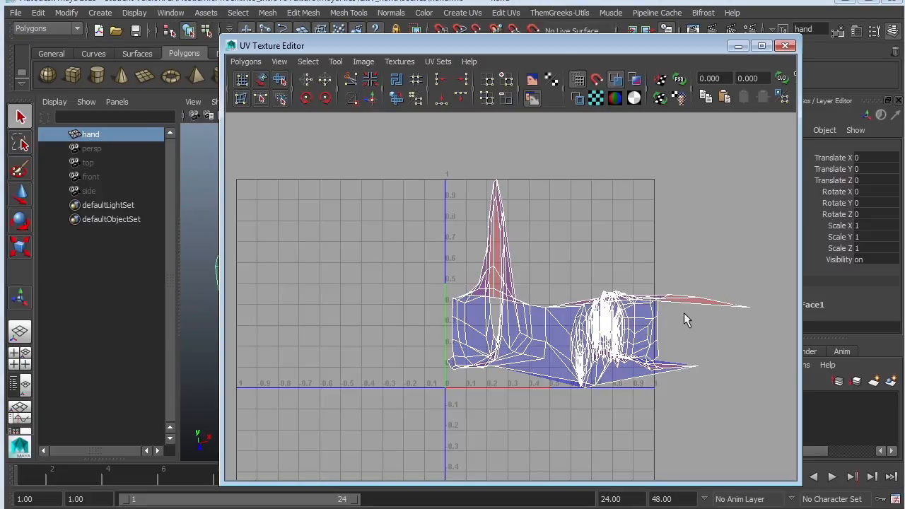
mouse_move(664, 314)
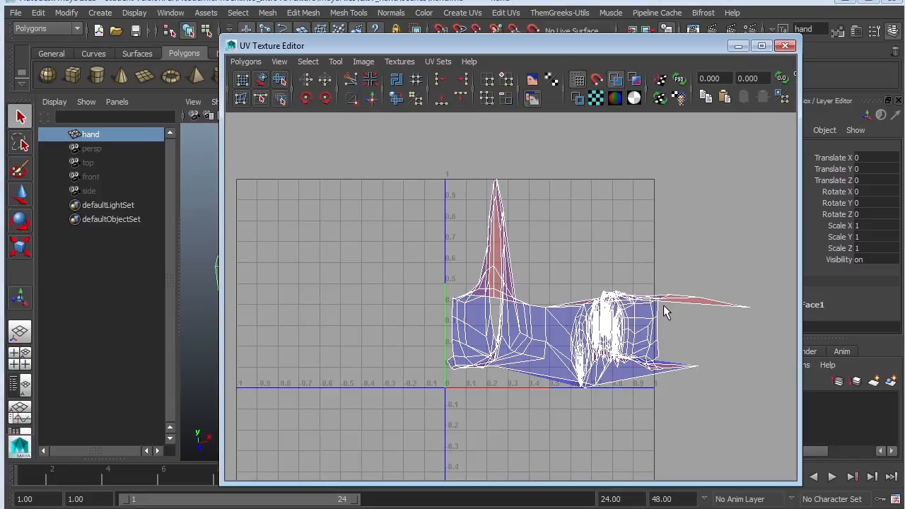
click(785, 45)
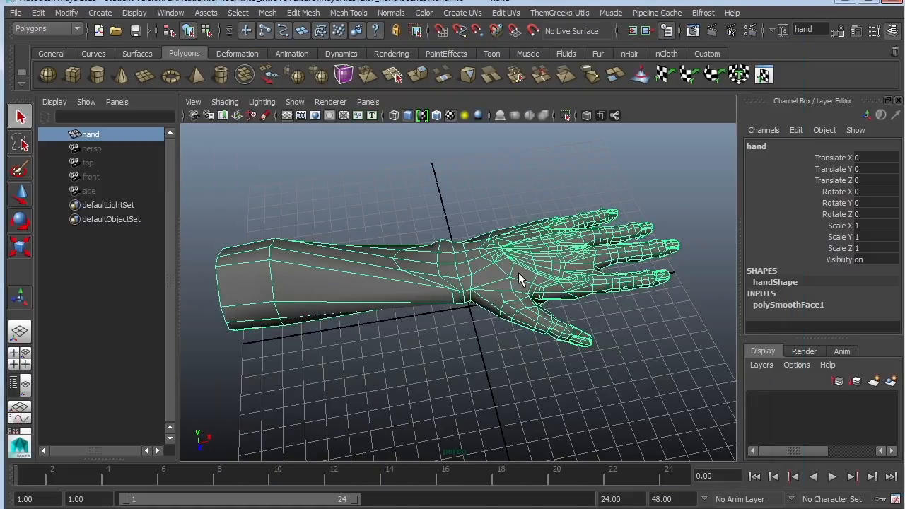
Step: Assign a new Lambert material (lambert2) to the hand with a Checker texture on Color
right_click(520, 275)
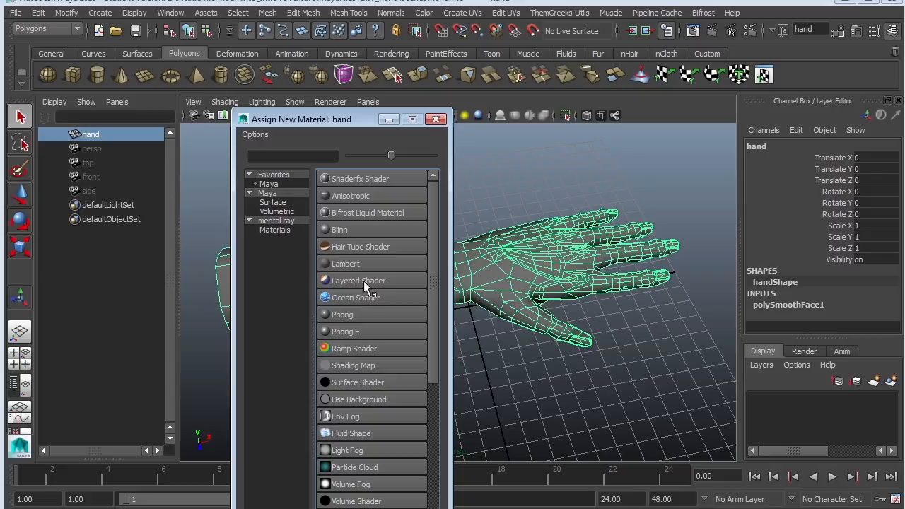
click(345, 263)
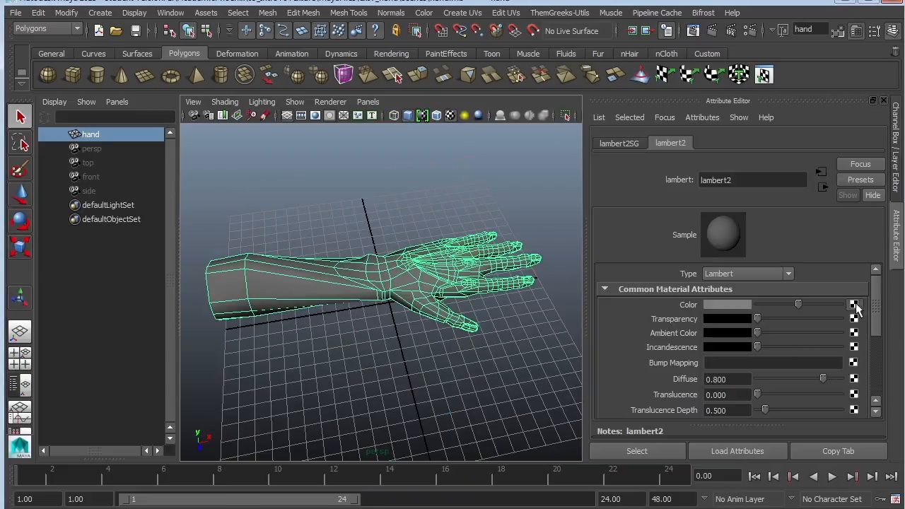
click(854, 304)
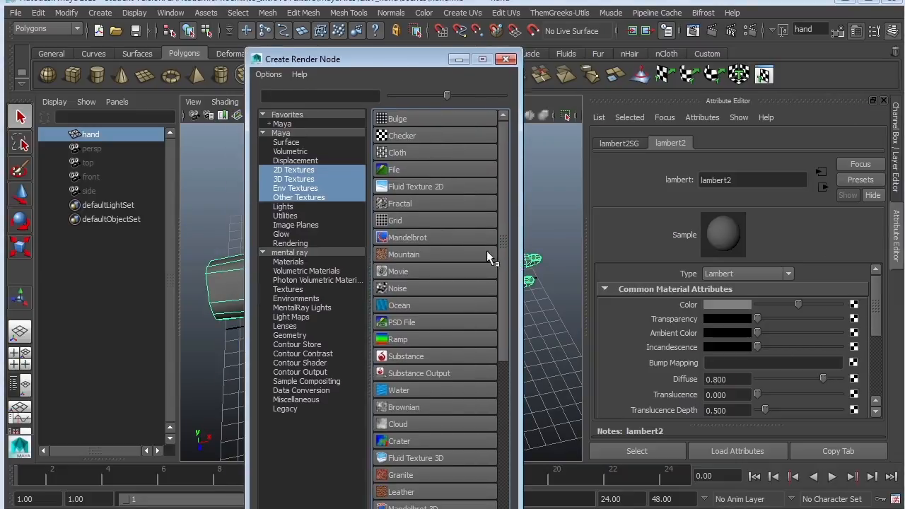
mouse_move(438, 186)
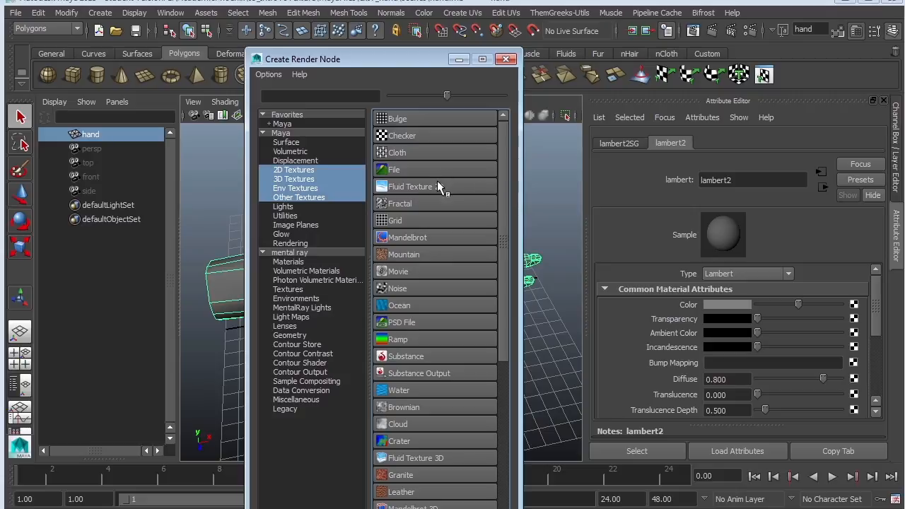
click(394, 169)
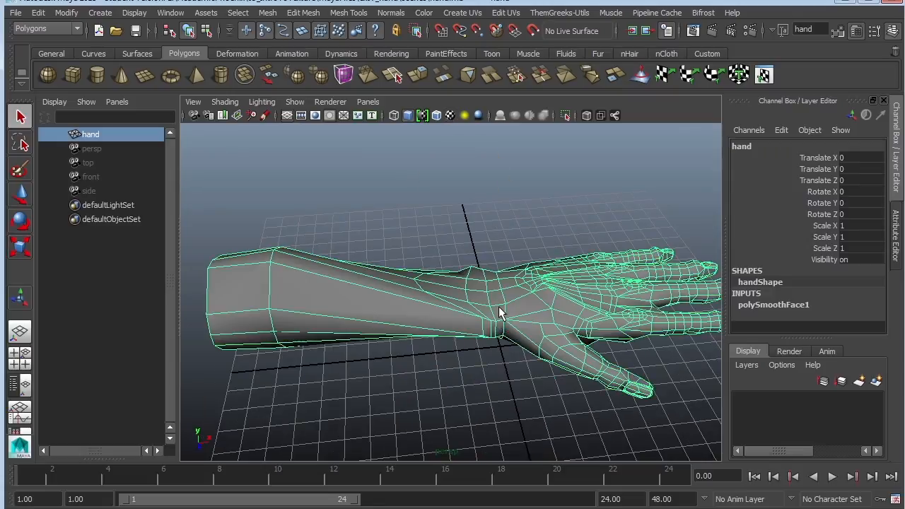
Step: Orbit along the forearm and select its faces up to the wrist
drag(498, 315, 519, 297)
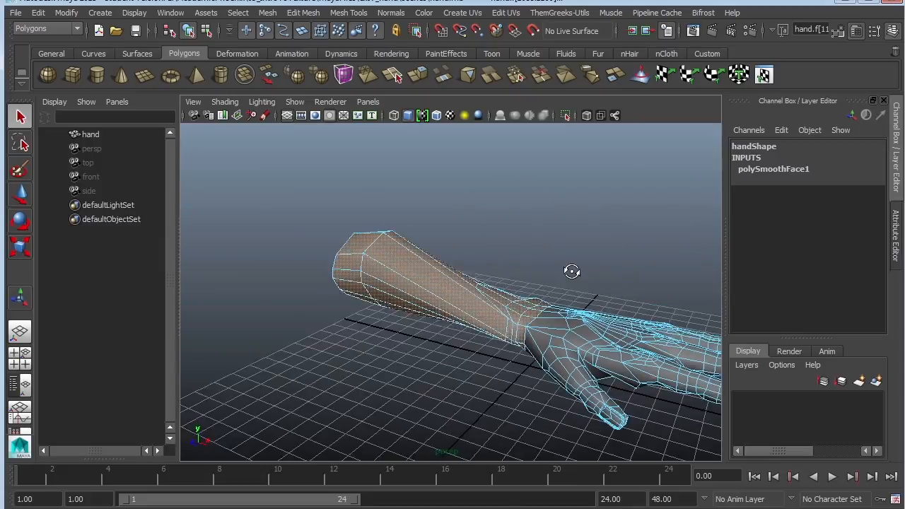
Step: Apply Cylindrical Mapping (polyCylProj1) to the selected forearm faces
click(462, 13)
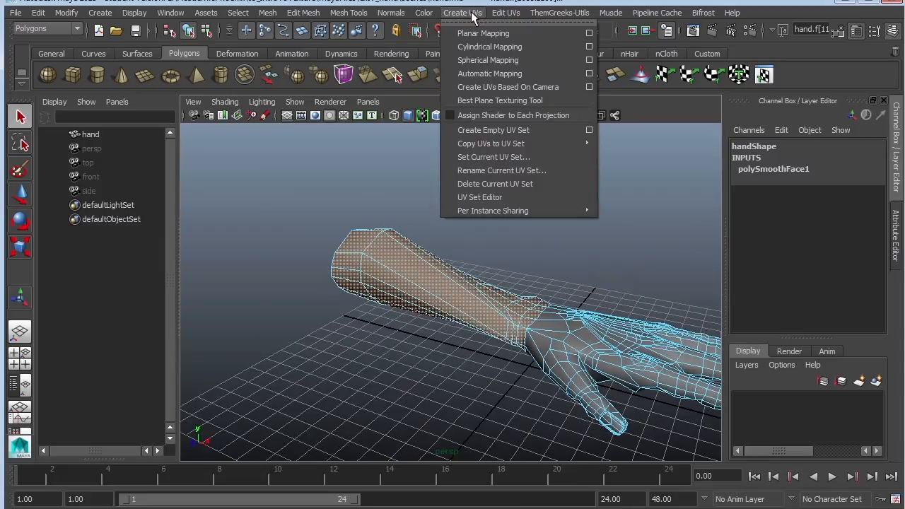
mouse_move(489, 47)
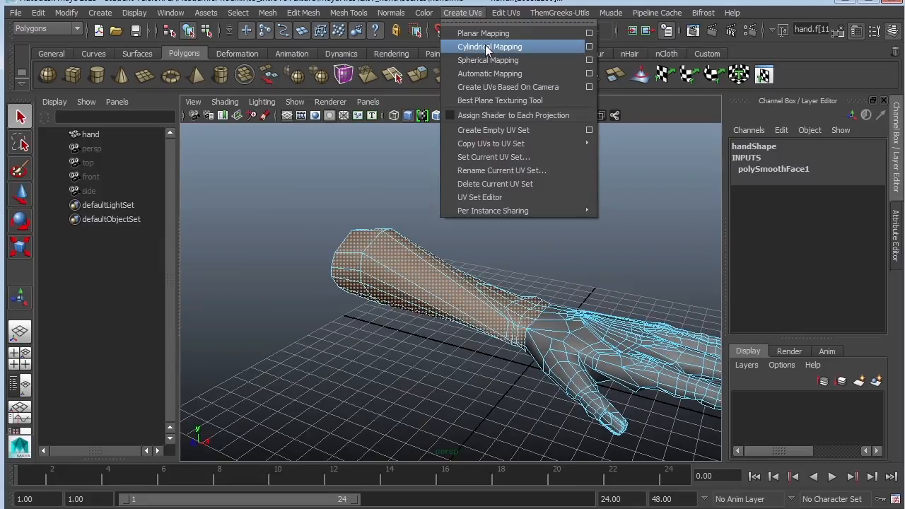
click(489, 46)
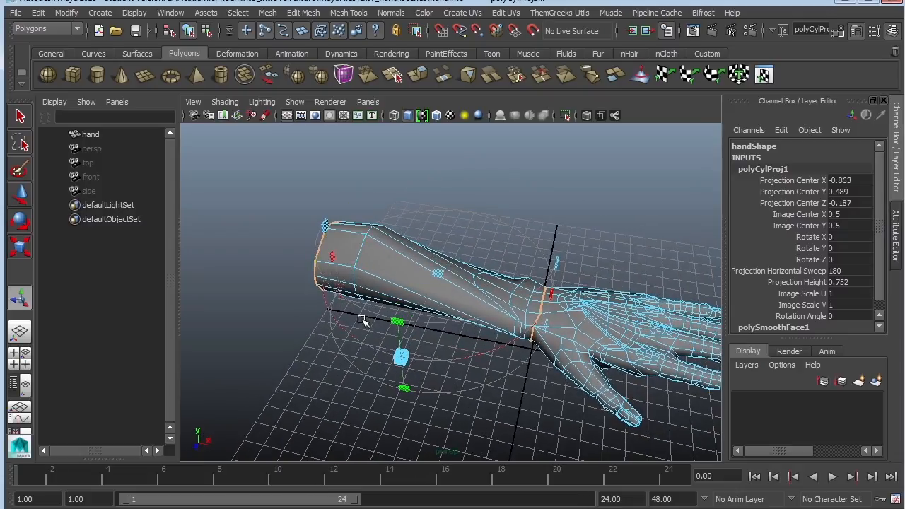
Step: Widen the cylindrical projection sweep to 360° and rotate it around the forearm
click(554, 322)
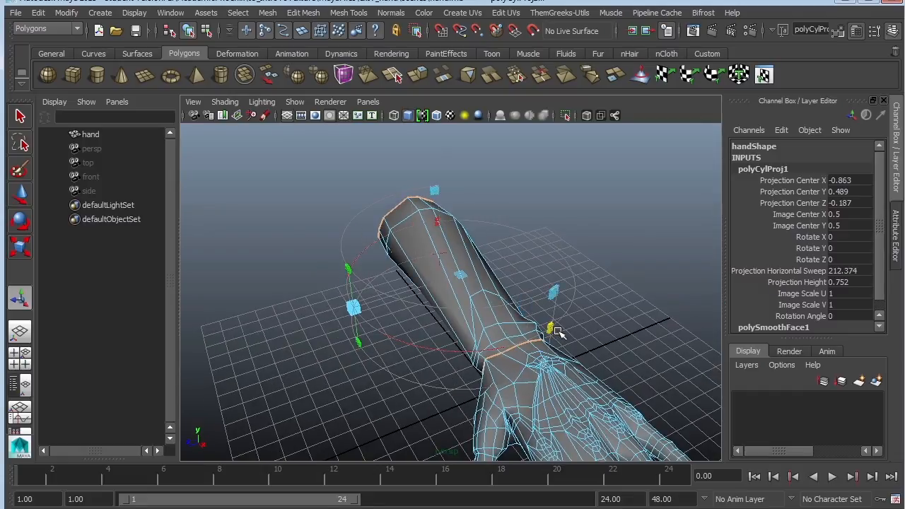
drag(550, 328, 551, 245)
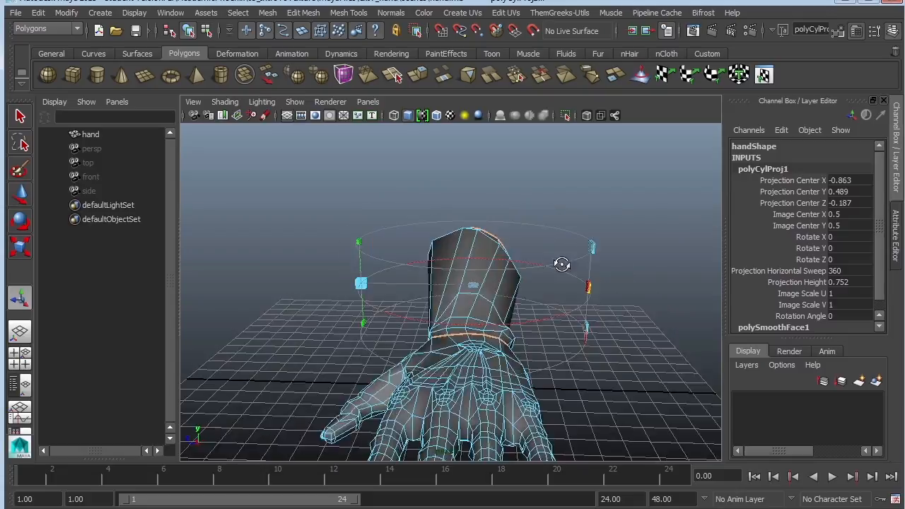
drag(562, 264, 604, 385)
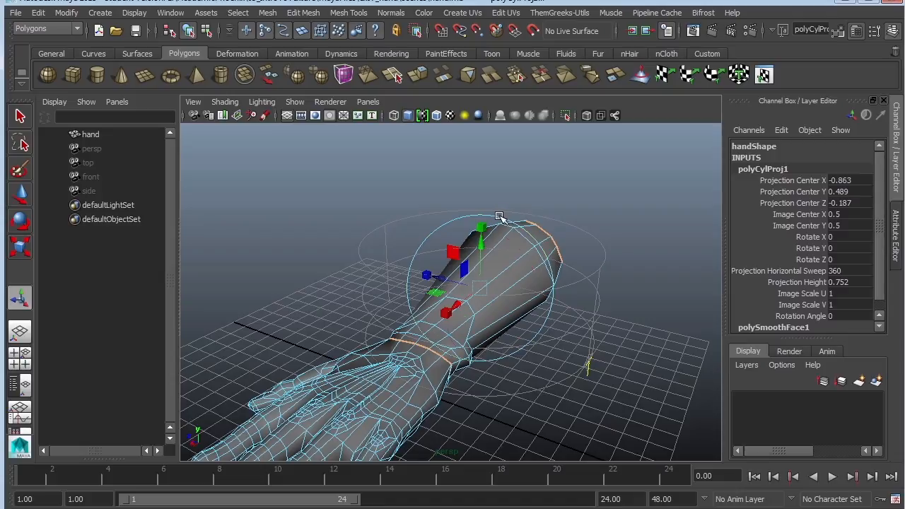
drag(501, 216, 456, 309)
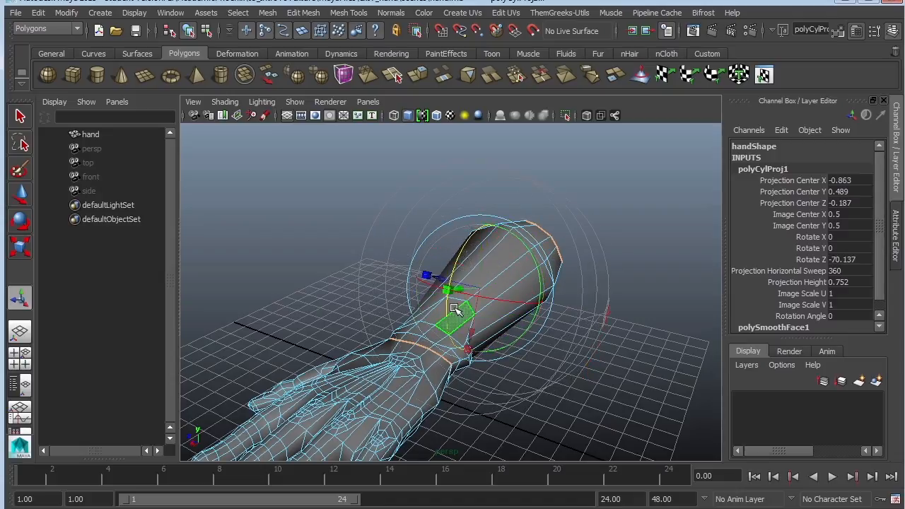
drag(456, 310, 449, 311)
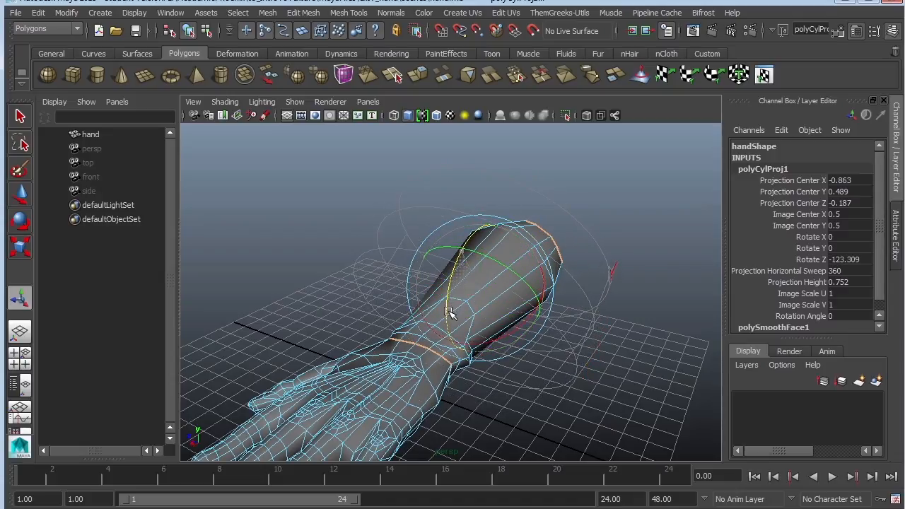
drag(449, 313, 438, 339)
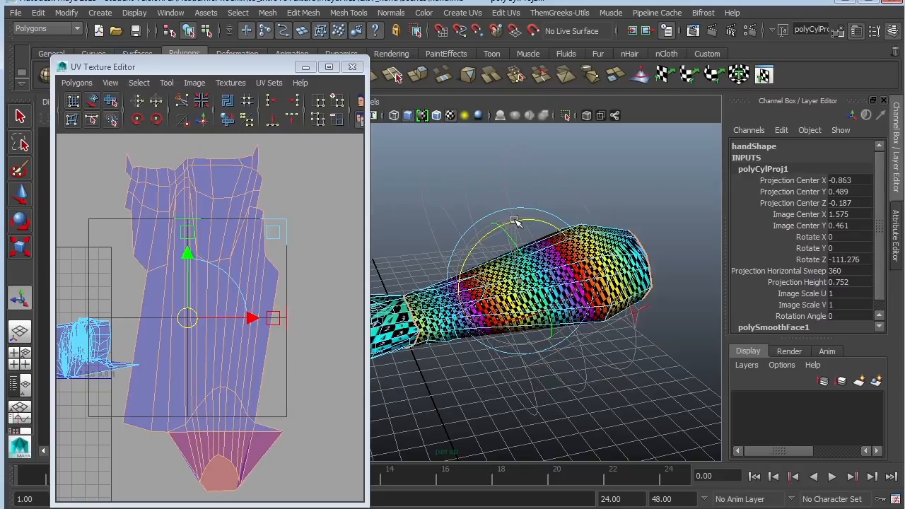
Step: Tilt polyCylProj1 on several axes to follow the forearm, straightening the UV strips
drag(515, 219, 520, 224)
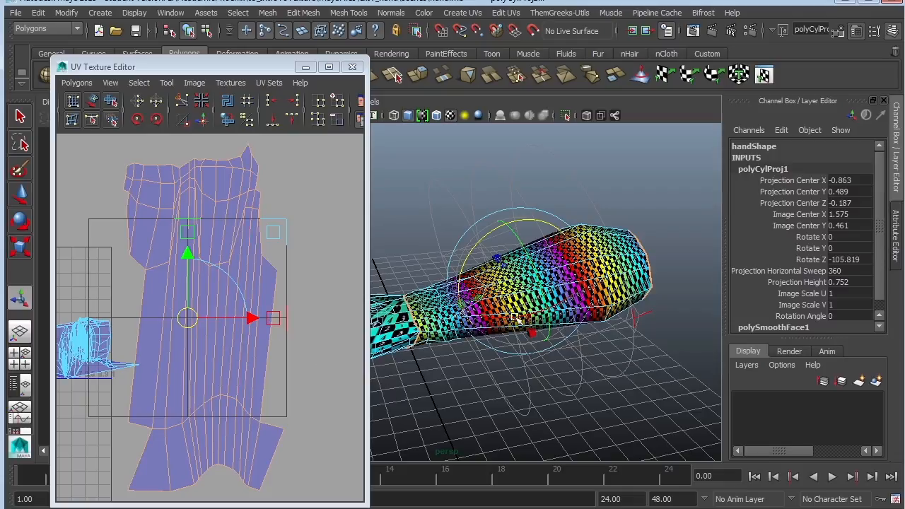
mouse_move(290, 283)
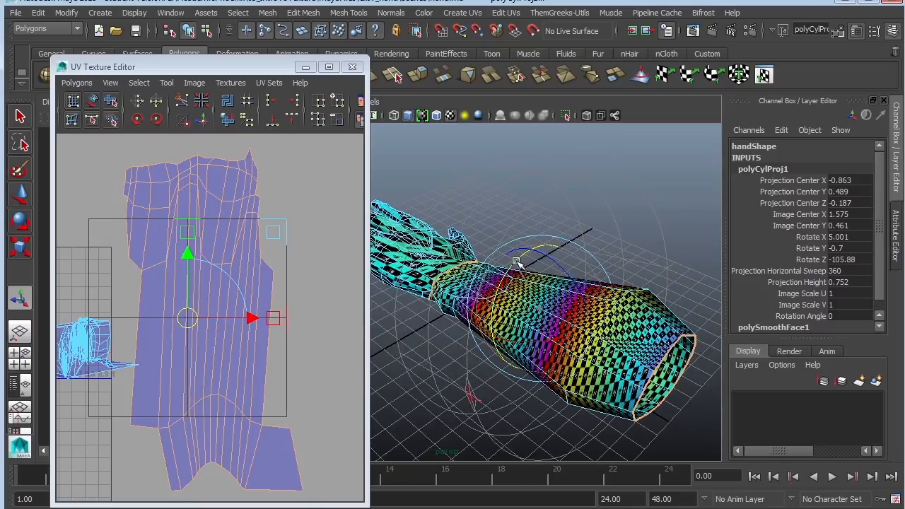
drag(537, 258, 537, 251)
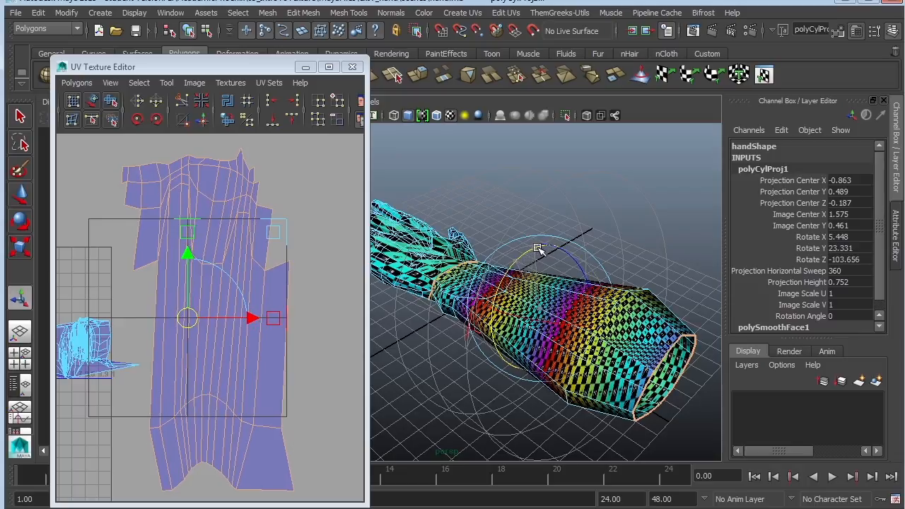
drag(537, 248, 562, 325)
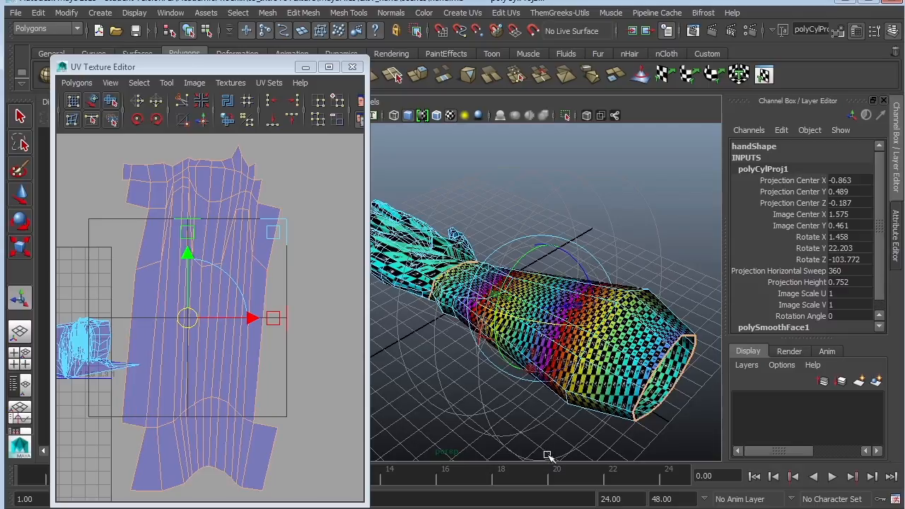
drag(547, 455, 587, 262)
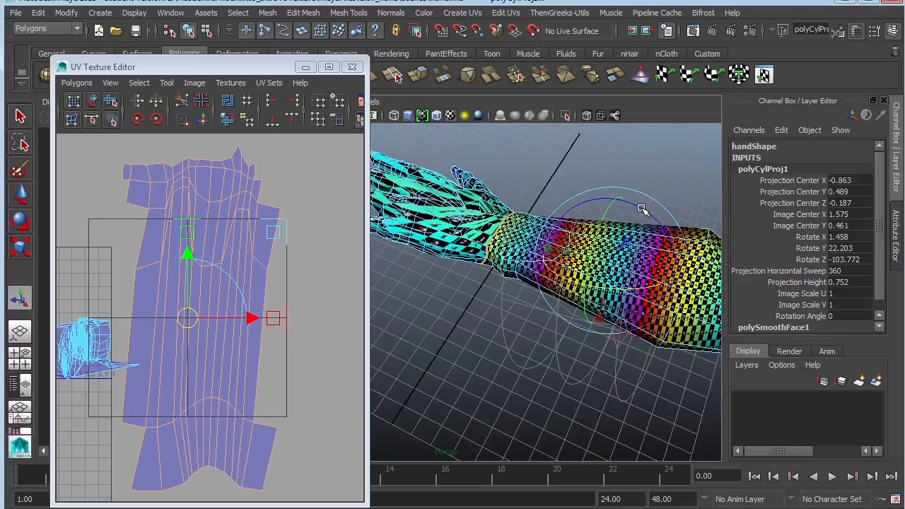
drag(639, 211, 640, 211)
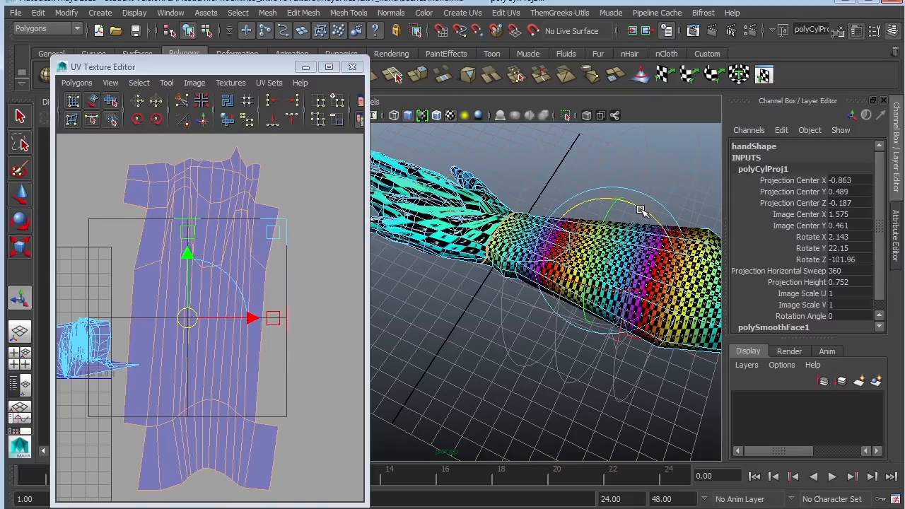
drag(640, 212, 647, 212)
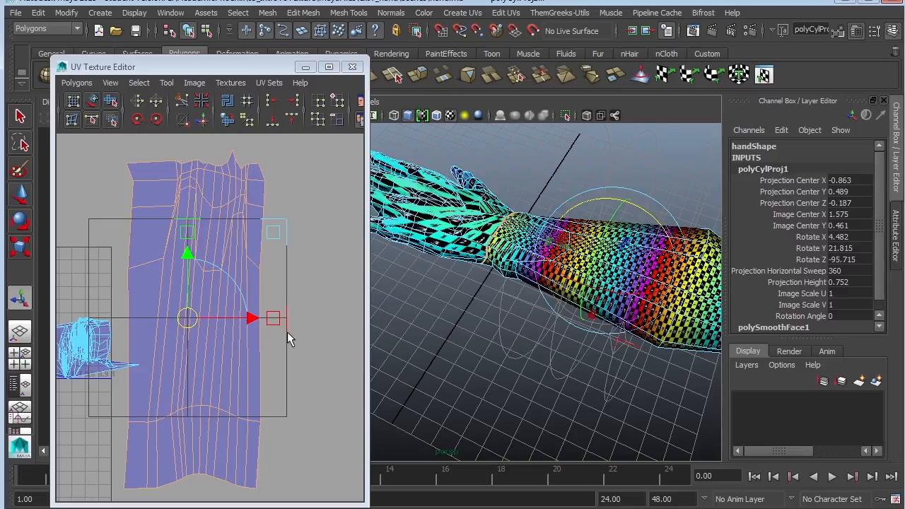
mouse_move(268, 480)
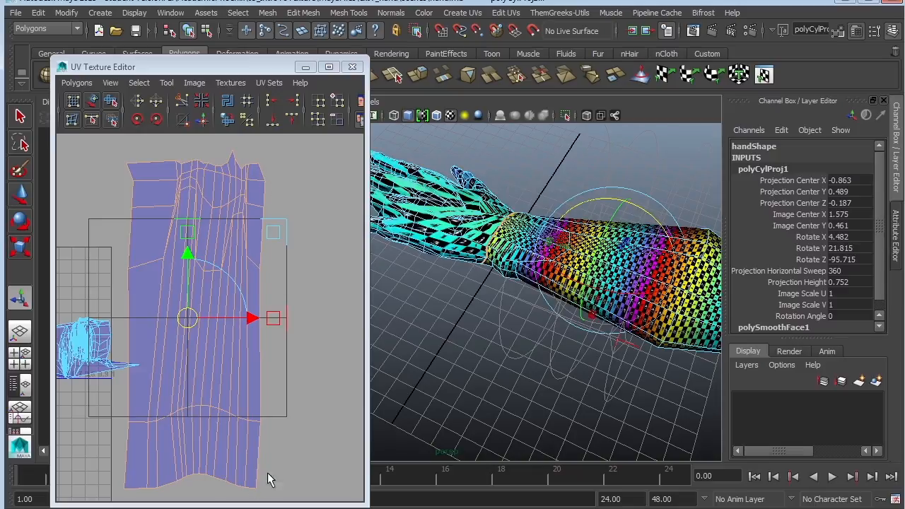
mouse_move(135, 396)
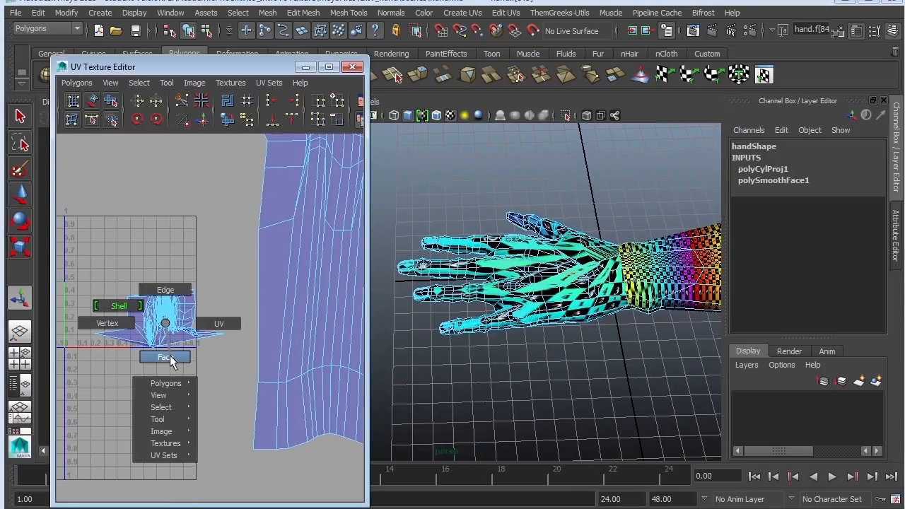
Step: Select the hand faces beyond the wrist in Face mode and orbit to check them
click(165, 356)
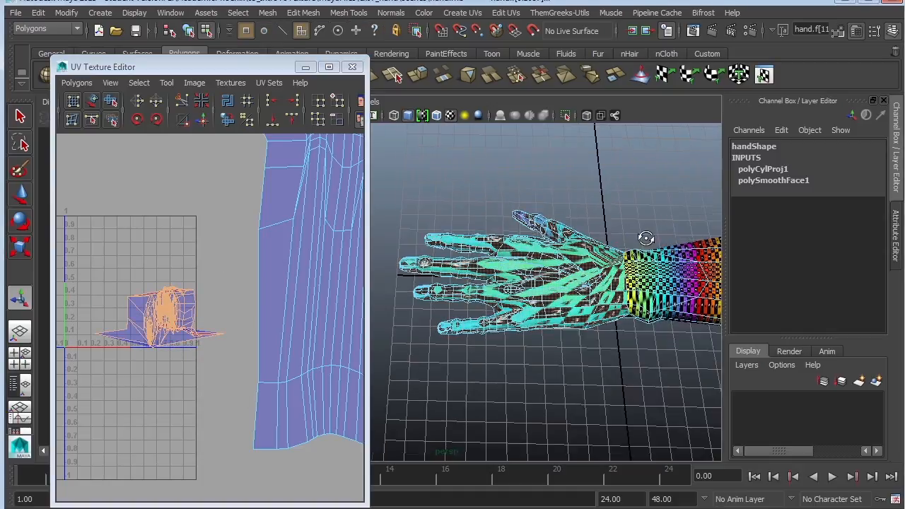
drag(646, 238, 614, 300)
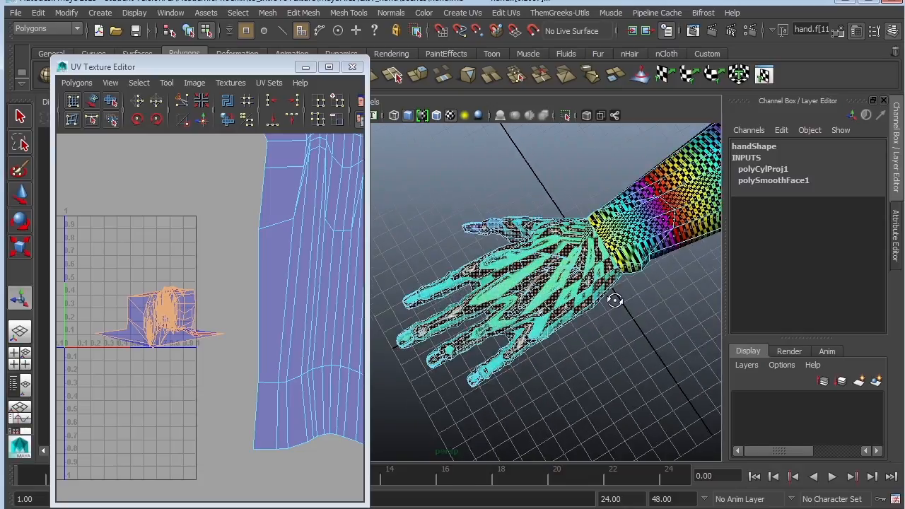
drag(615, 300, 632, 357)
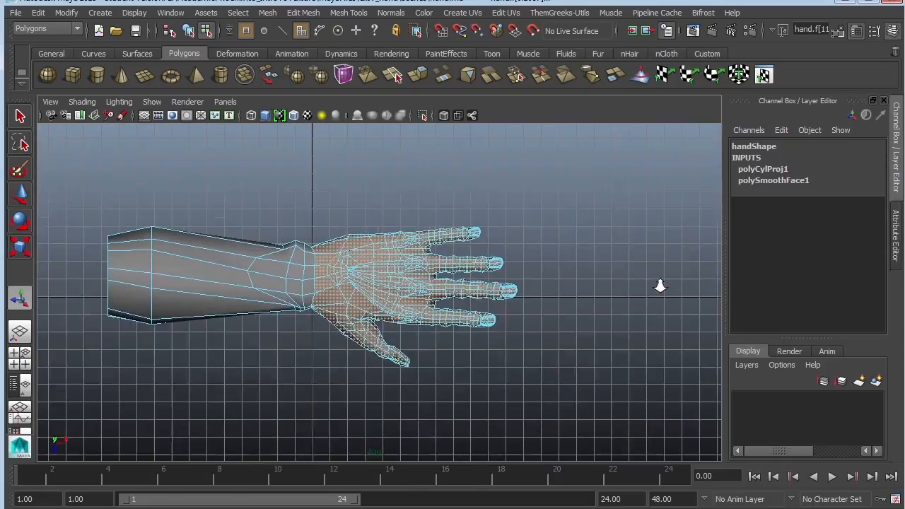
Step: Apply Planar Mapping projected from the camera to the hand faces (polyPlanarProj1)
click(463, 12)
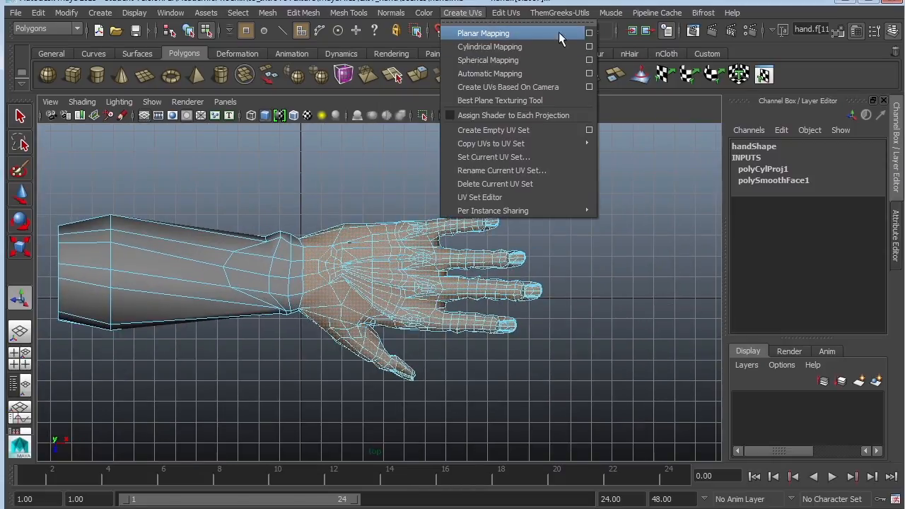
click(589, 32)
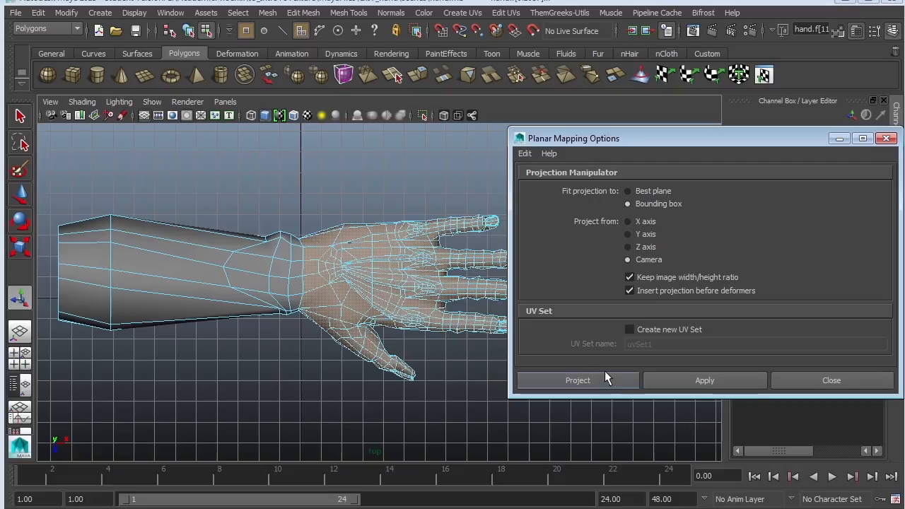
click(577, 380)
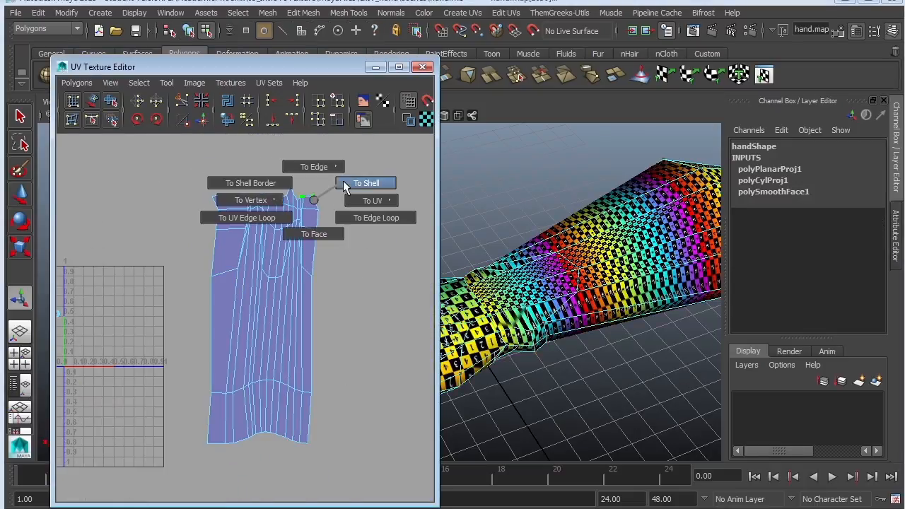
Step: Expand the selection to the whole arm UV shell and scale it wider
click(365, 183)
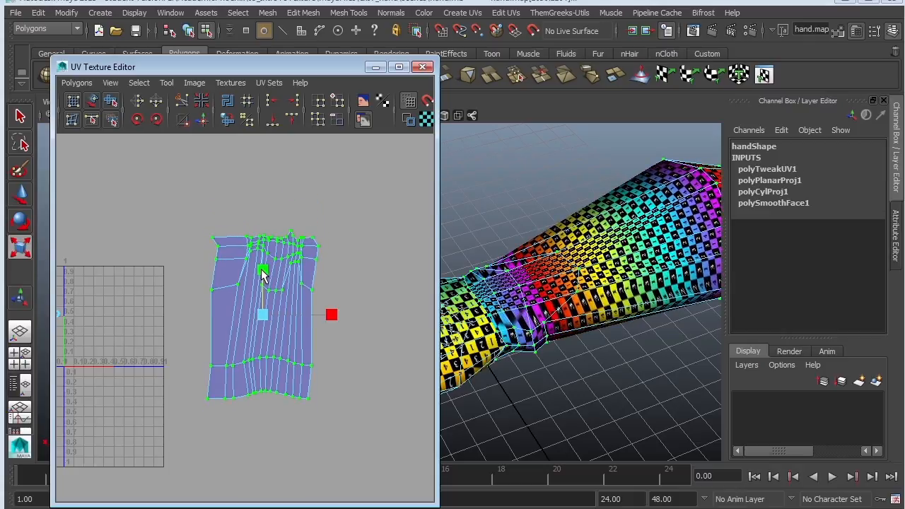
drag(332, 315, 368, 315)
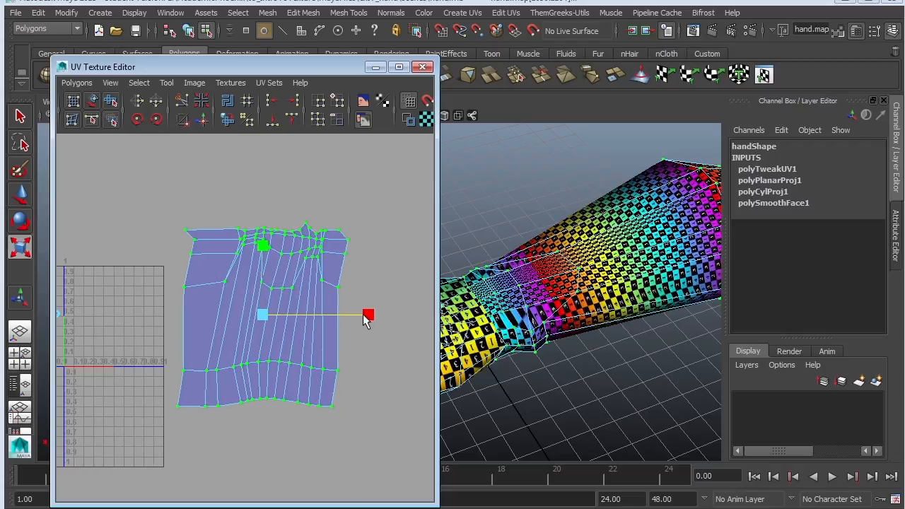
drag(368, 314, 332, 315)
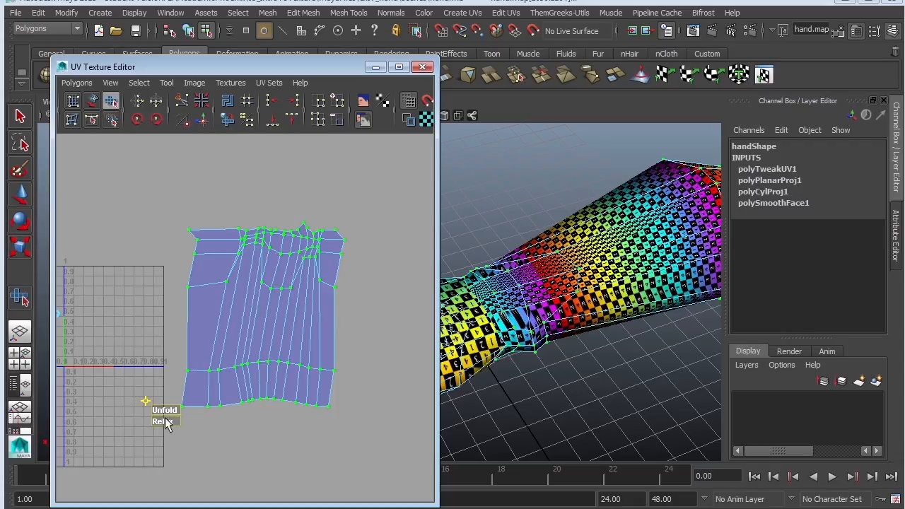
Step: Run Unfold three times on the arm UV shell to relax its strips
click(163, 421)
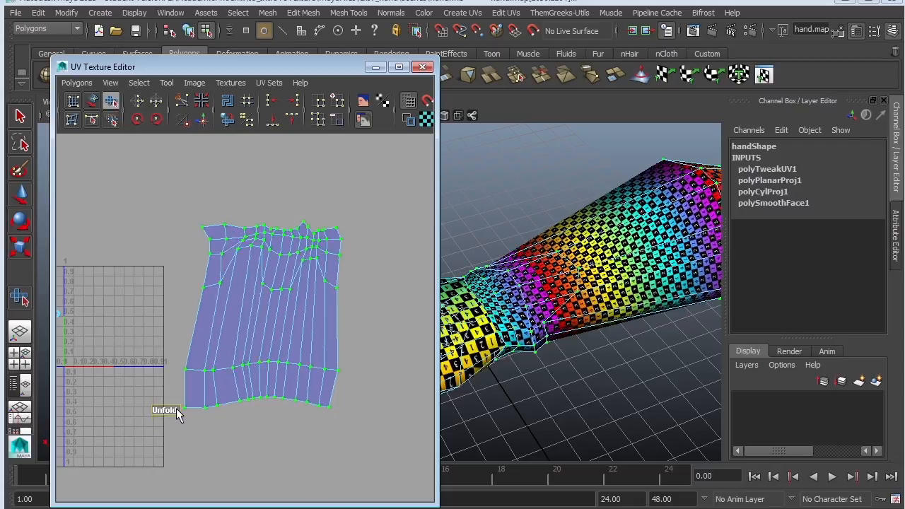
click(164, 409)
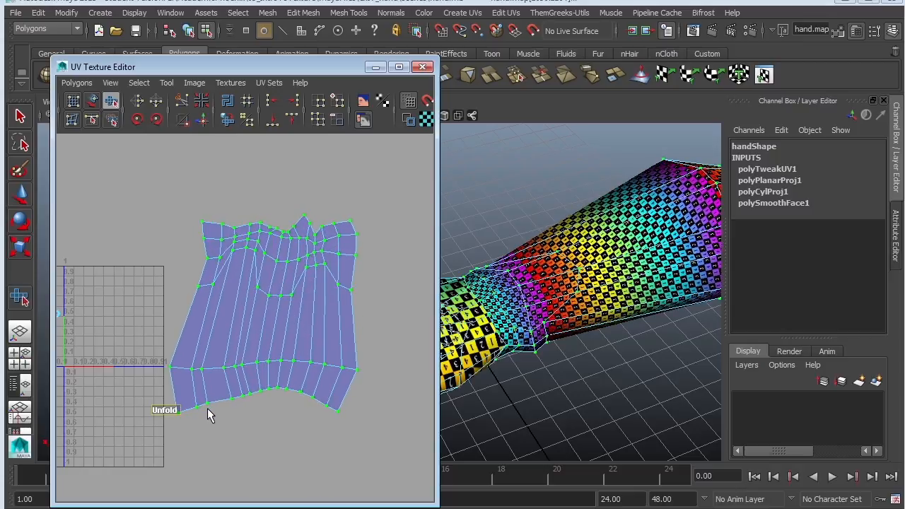
click(164, 410)
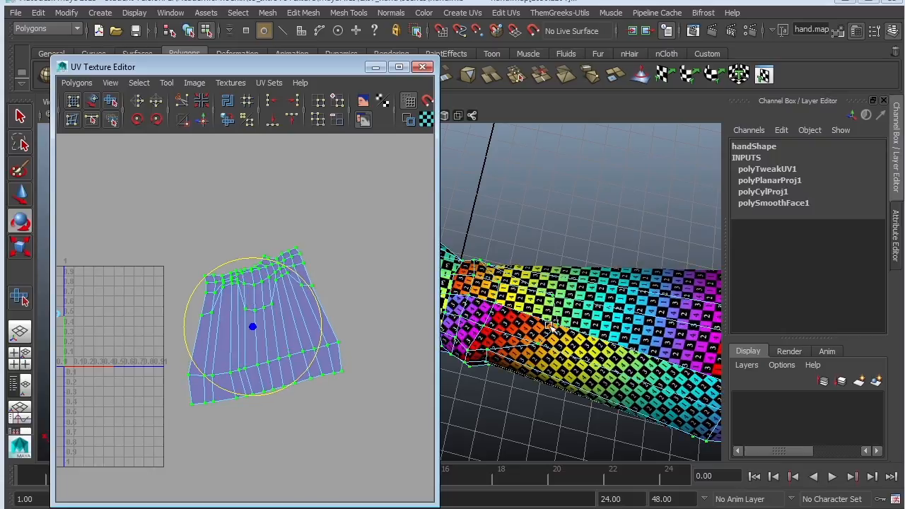
mouse_move(593, 344)
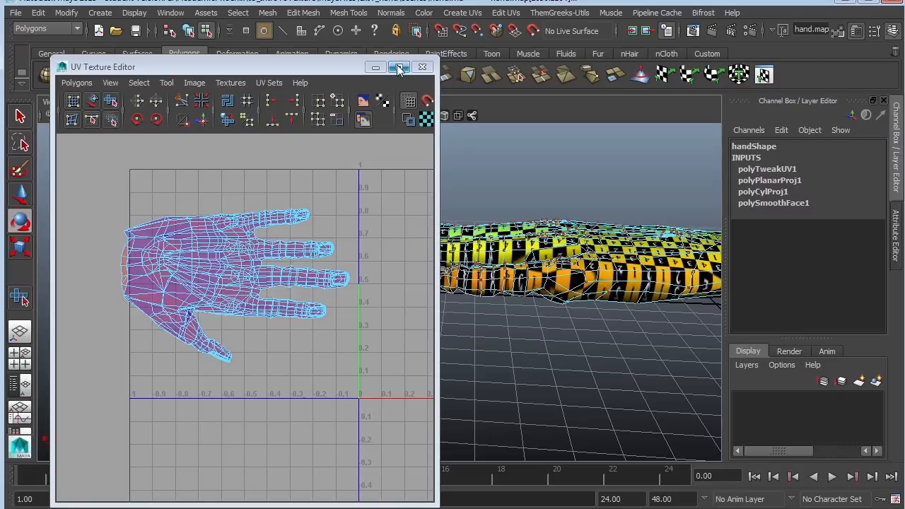
Step: Close the UV editor and zoom in on the edges in the finger webbing
click(422, 66)
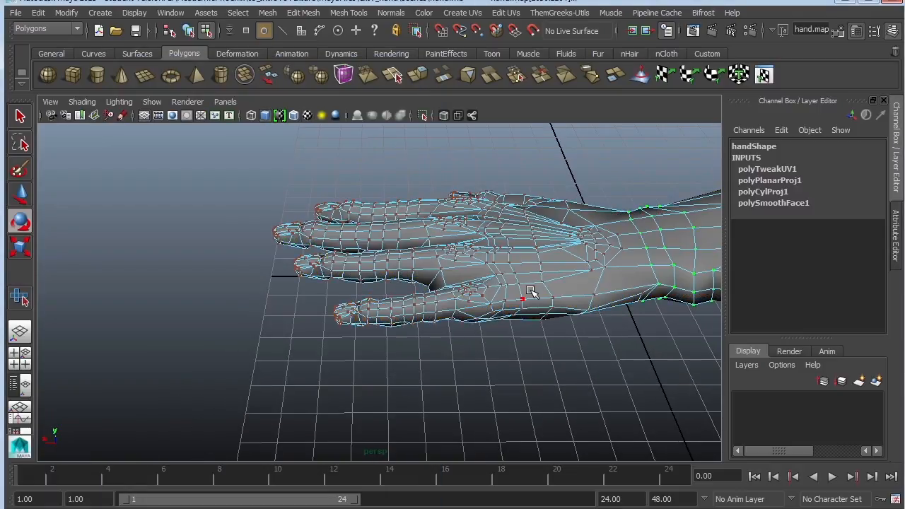
drag(530, 292, 462, 270)
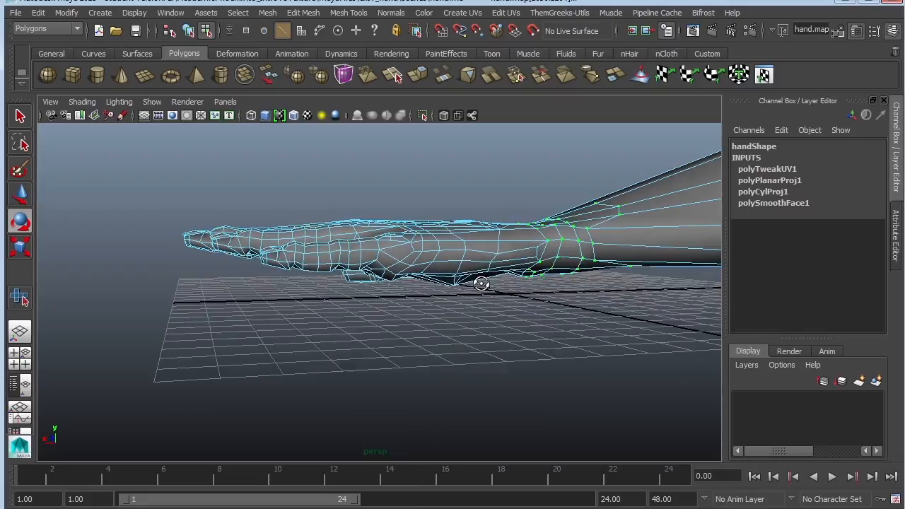
drag(481, 283, 367, 267)
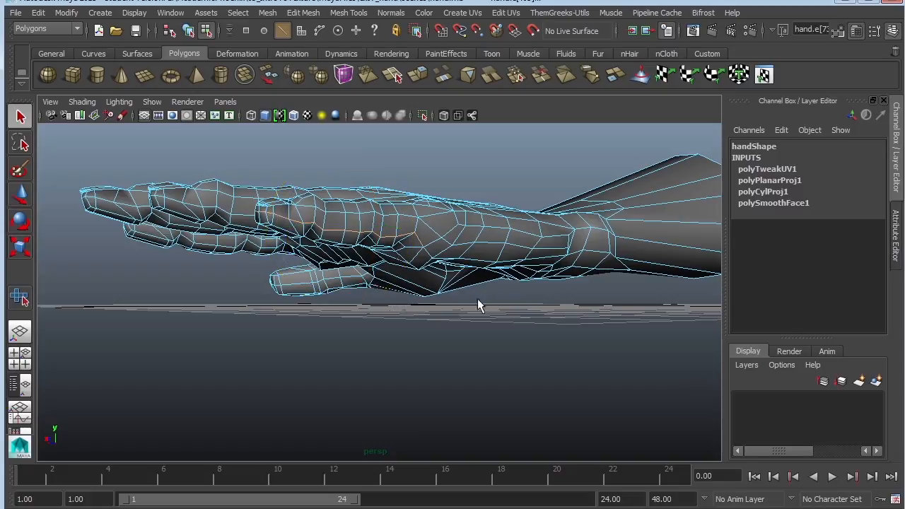
drag(481, 304, 396, 240)
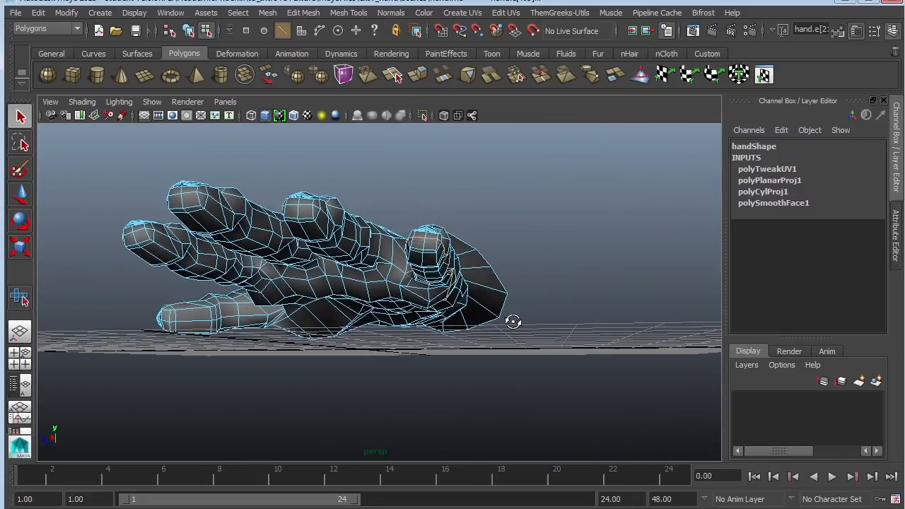
drag(513, 322, 388, 254)
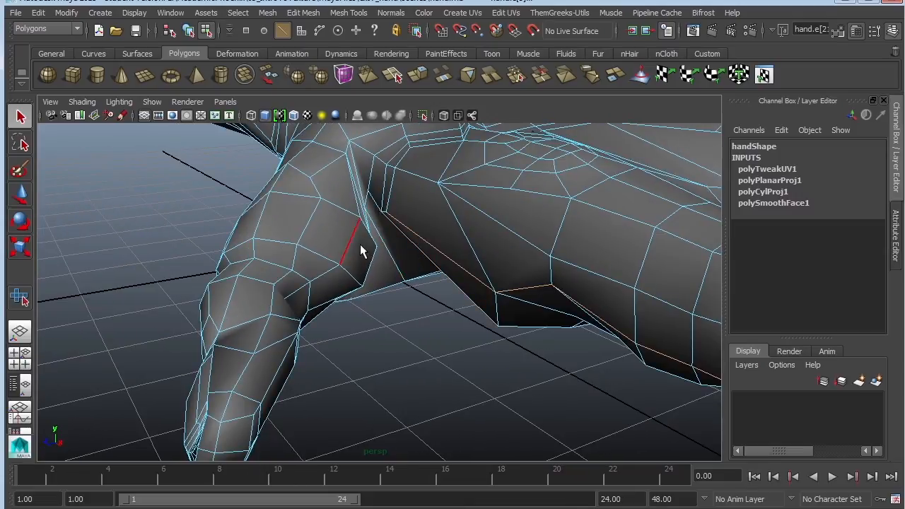
drag(361, 251, 382, 223)
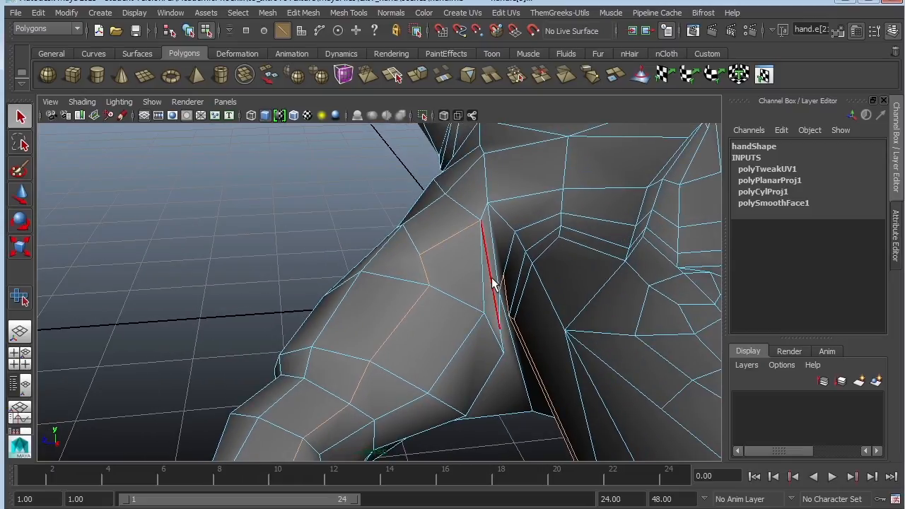
drag(494, 283, 486, 343)
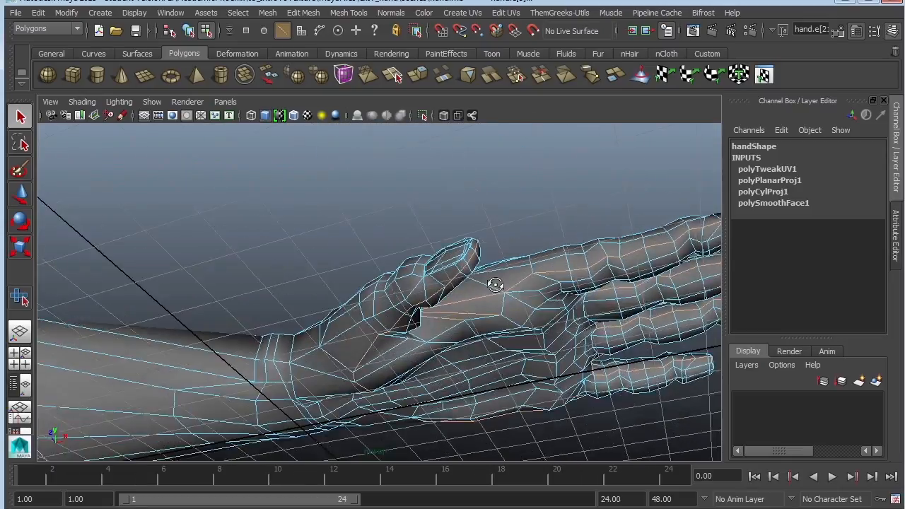
Step: Inspect the seam edges around the palm, thumb and wrist from several angles
drag(494, 285, 415, 277)
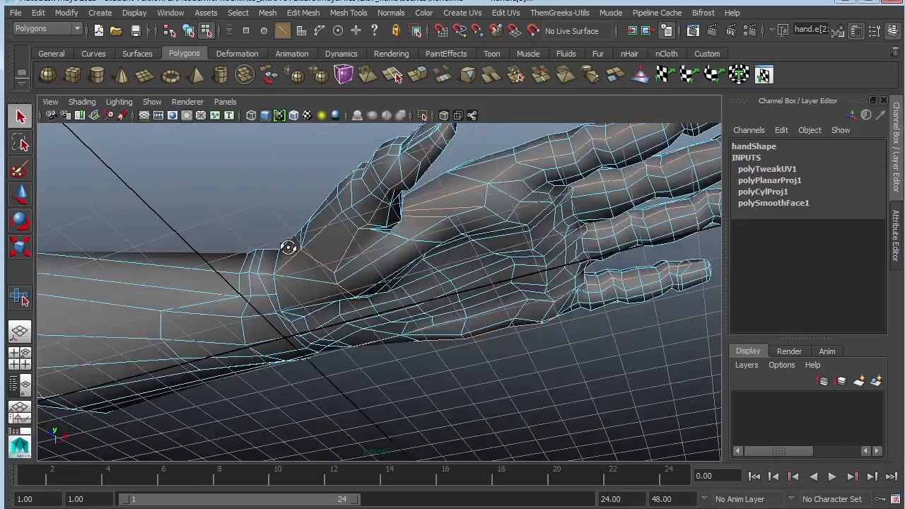
drag(288, 247, 375, 315)
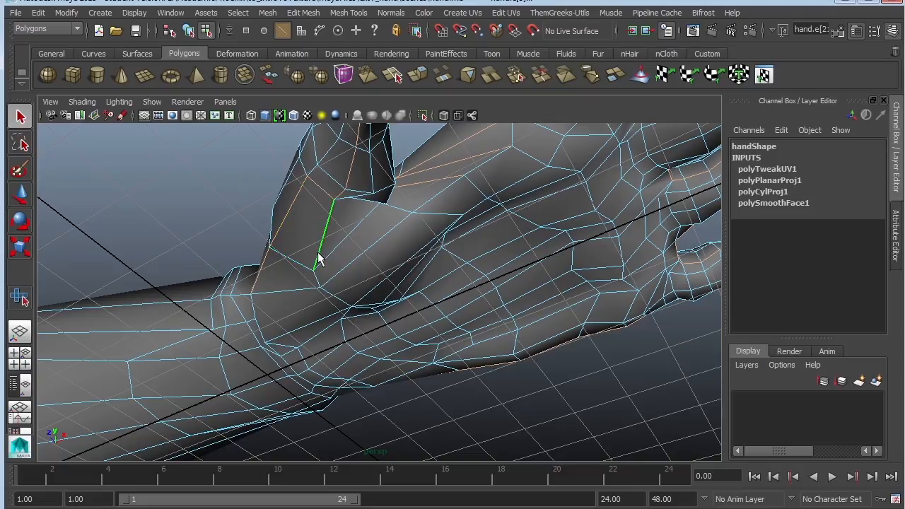
drag(318, 258, 371, 315)
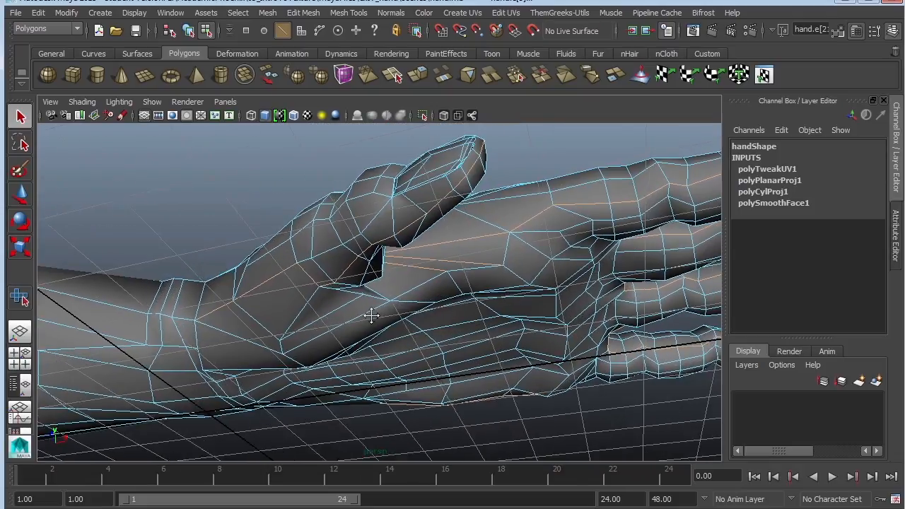
drag(371, 316, 336, 283)
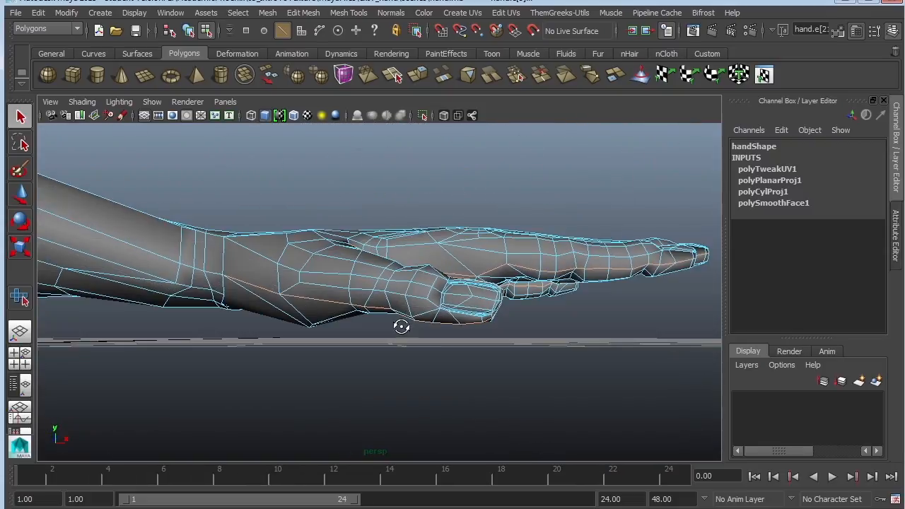
drag(400, 325, 470, 281)
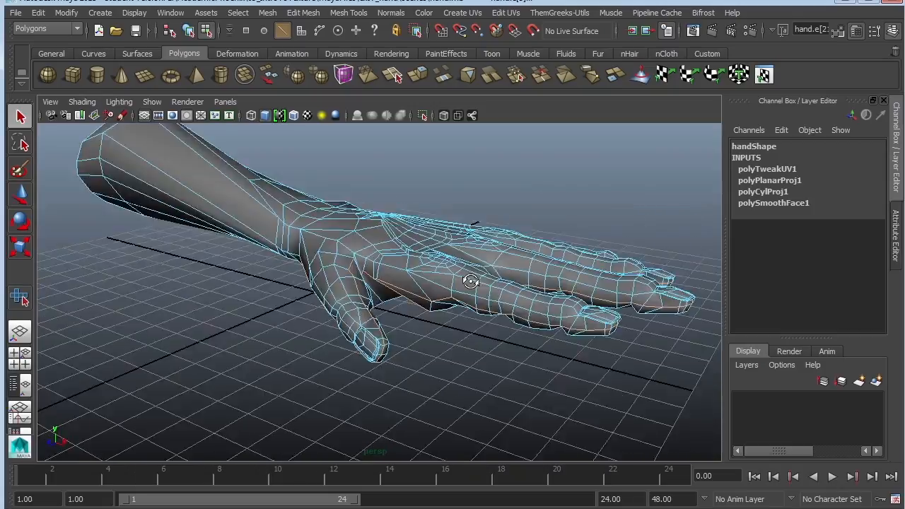
drag(470, 282, 477, 281)
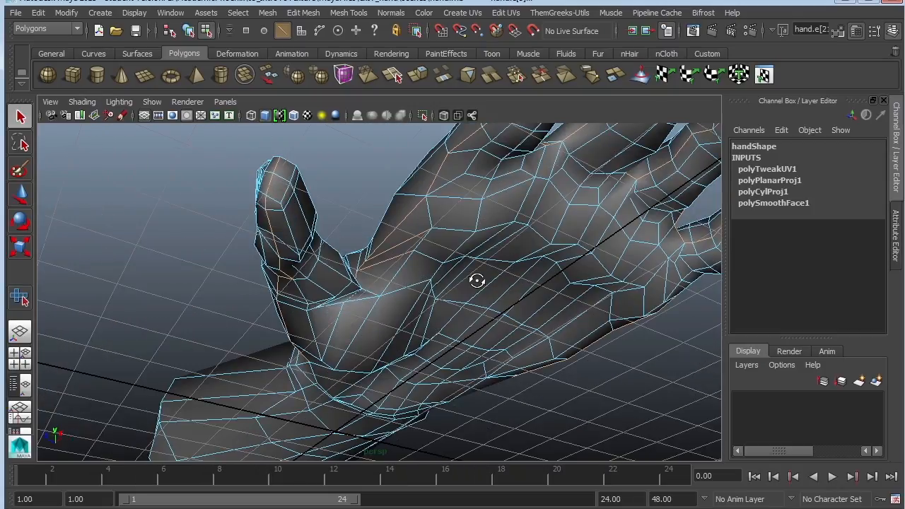
drag(477, 281, 502, 283)
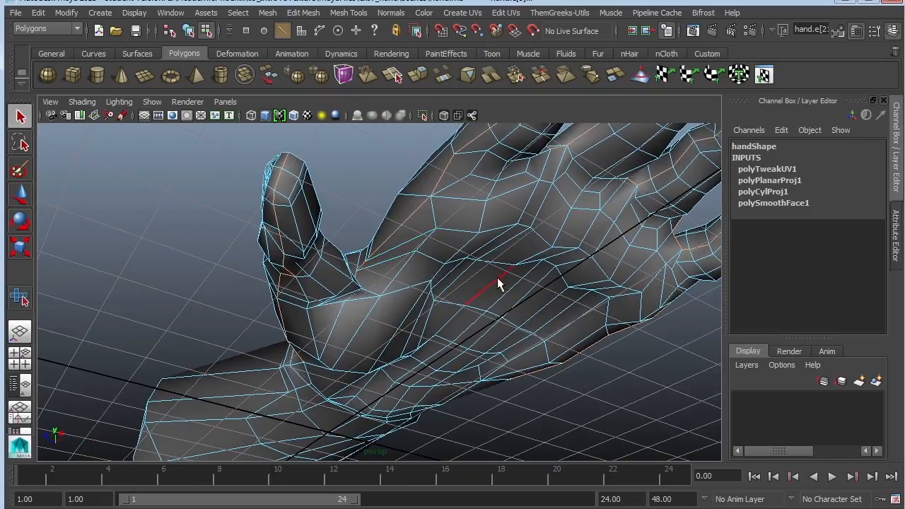
drag(498, 283, 516, 274)
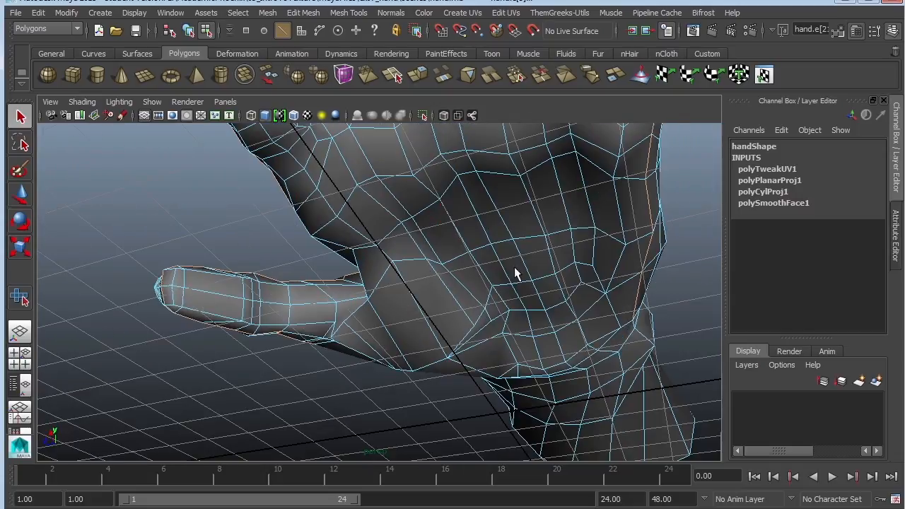
drag(516, 272, 375, 308)
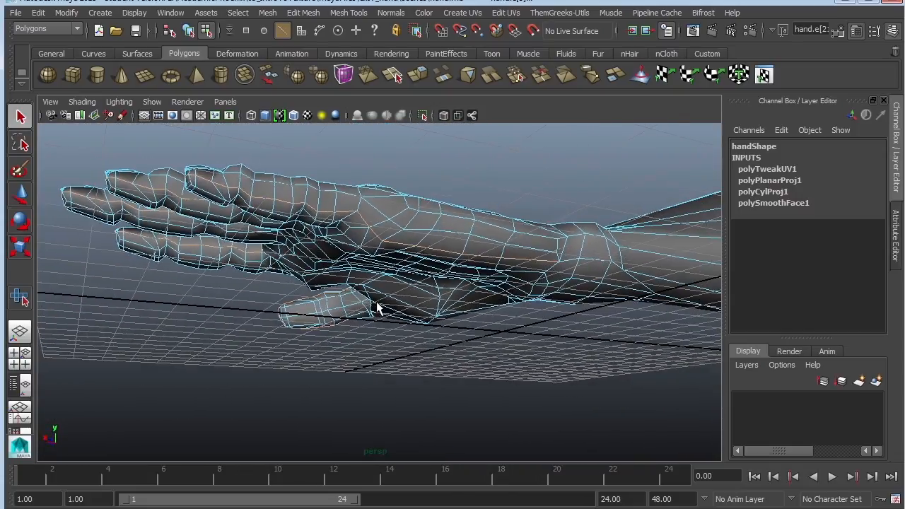
drag(374, 304, 499, 324)
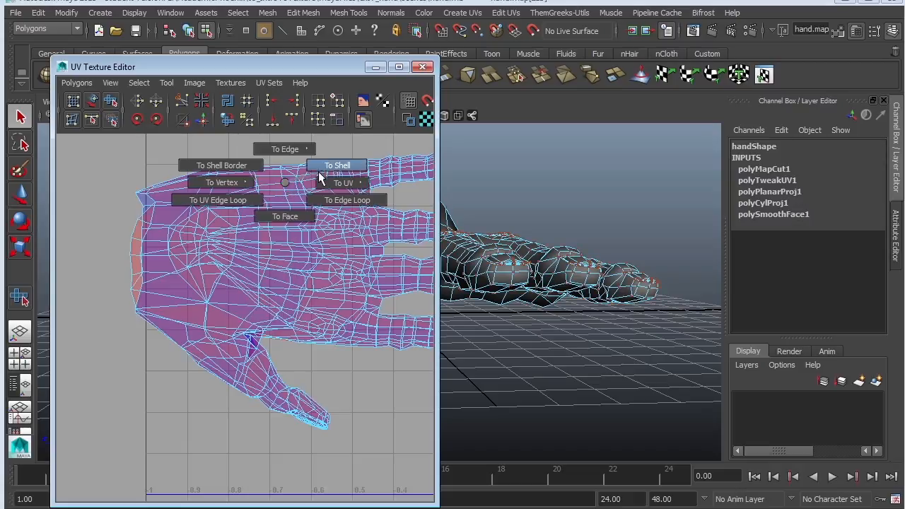
Step: Expand the UV selection to the palm shell and move it below the back shell
click(337, 164)
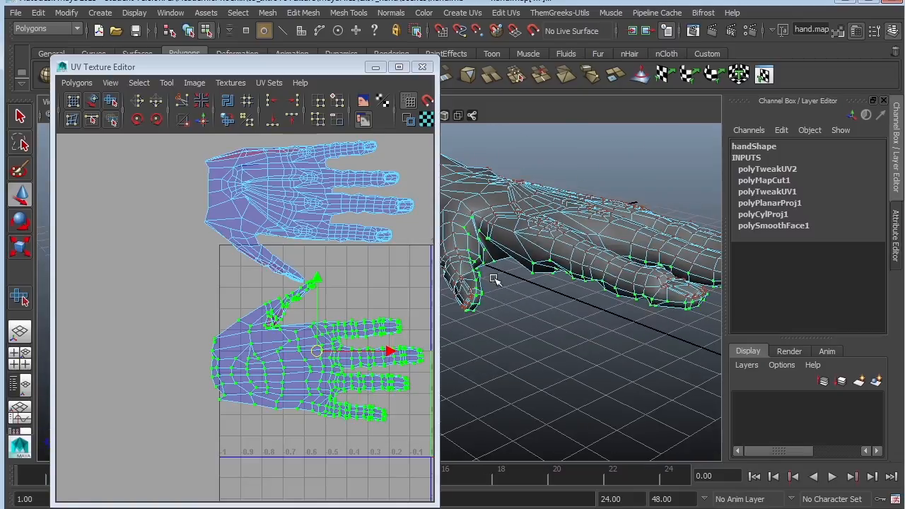
drag(495, 279, 604, 243)
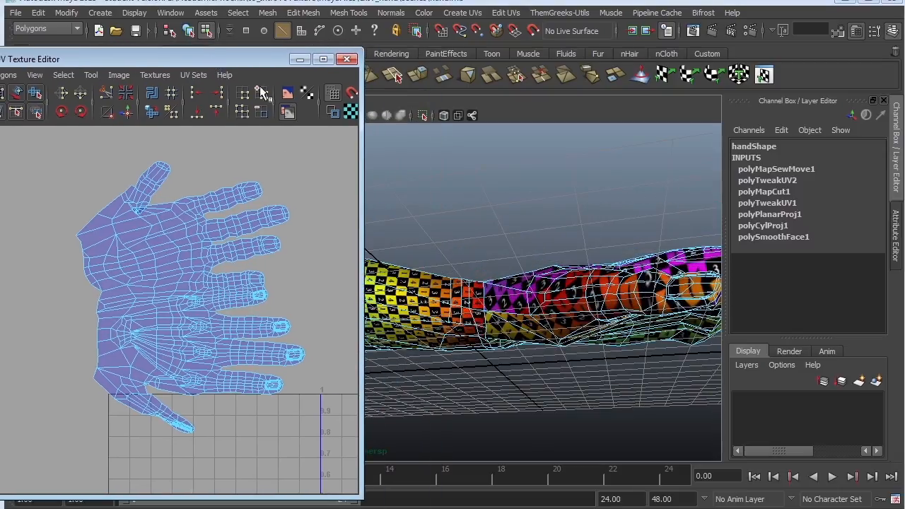
mouse_move(230, 267)
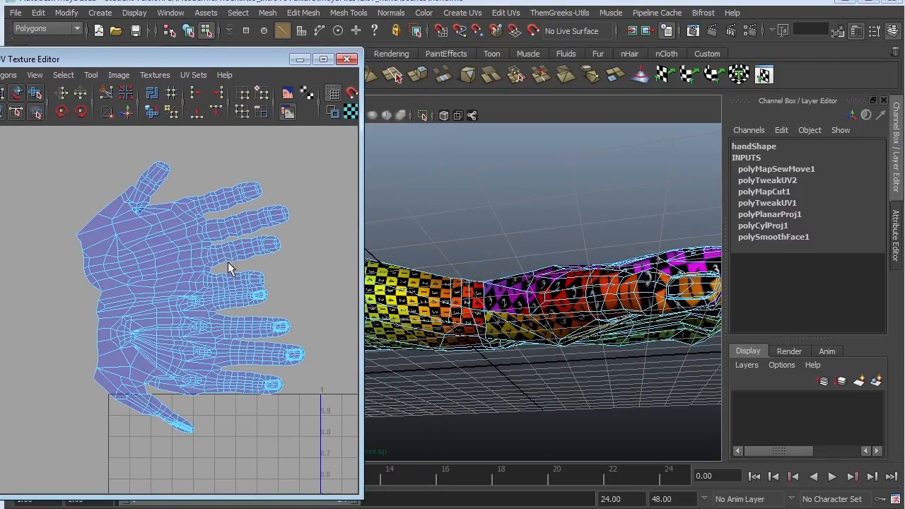
Step: Apply a UV Texture Editor command to sew the hand UV shells along the chosen edges
click(219, 202)
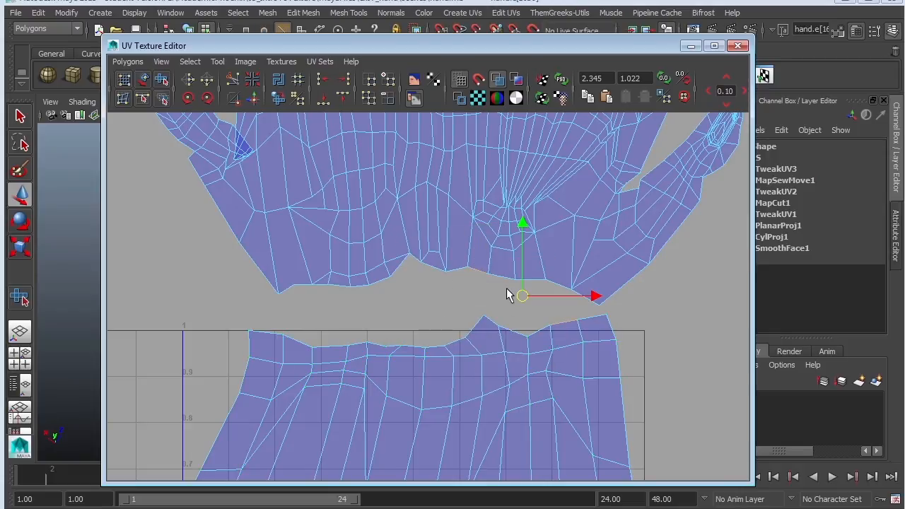
Step: Position the hand shell above the arm shell, then select the arm shell and adjust its cut strip
drag(522, 296, 547, 295)
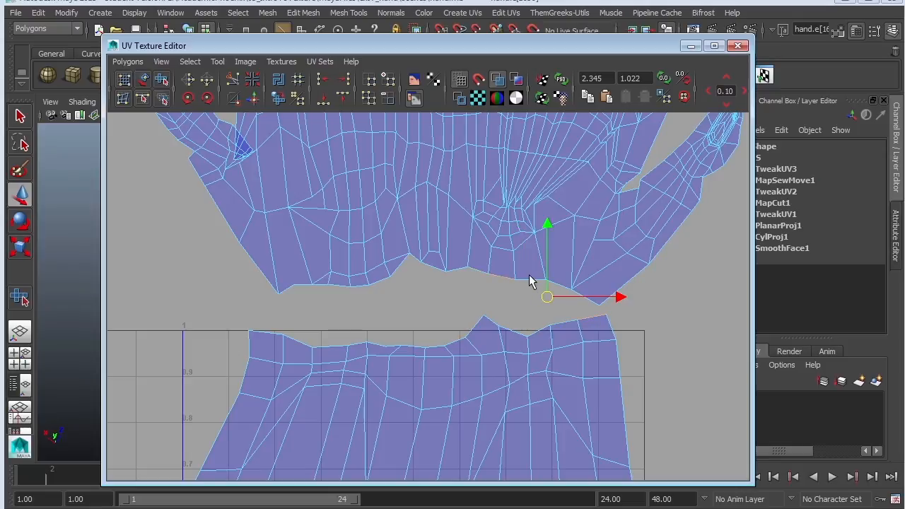
drag(546, 296, 397, 307)
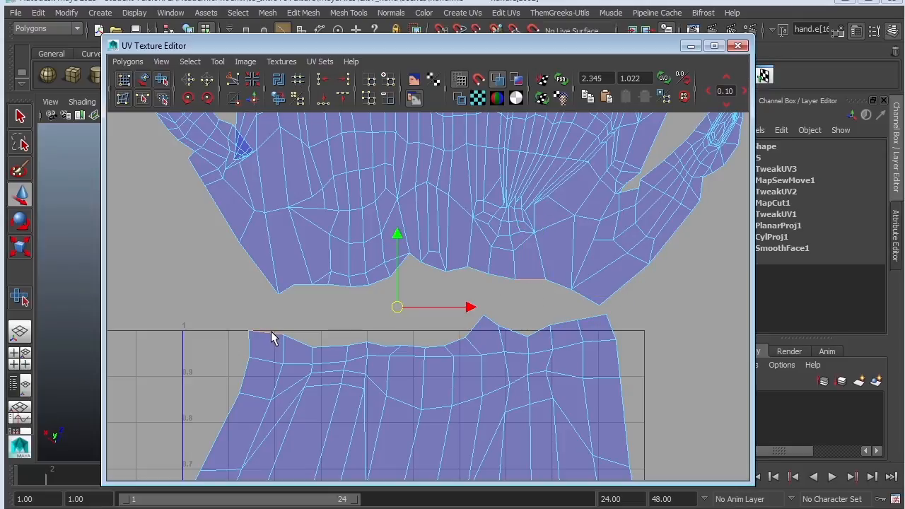
mouse_move(600, 359)
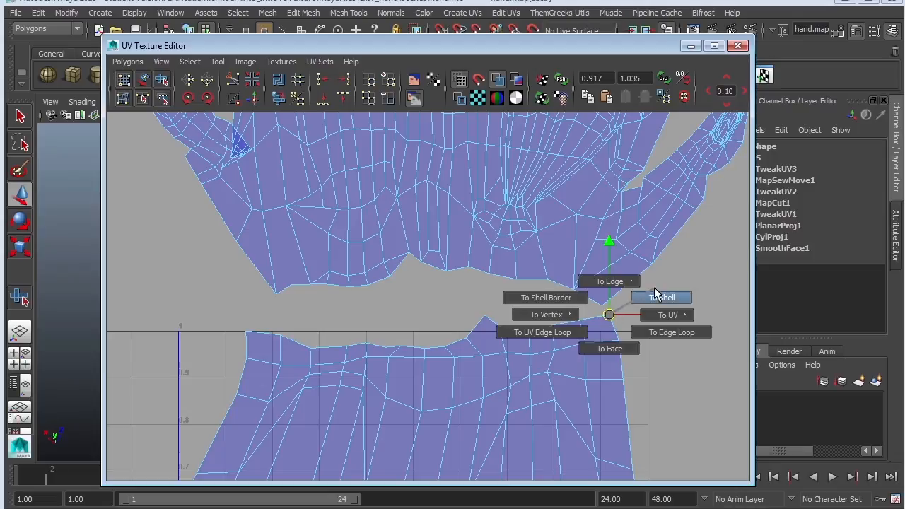
click(661, 296)
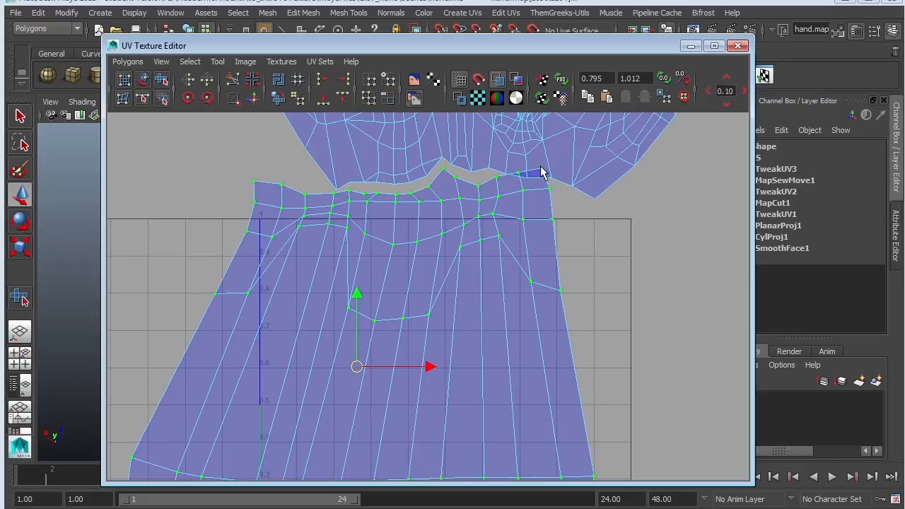
right_click(373, 193)
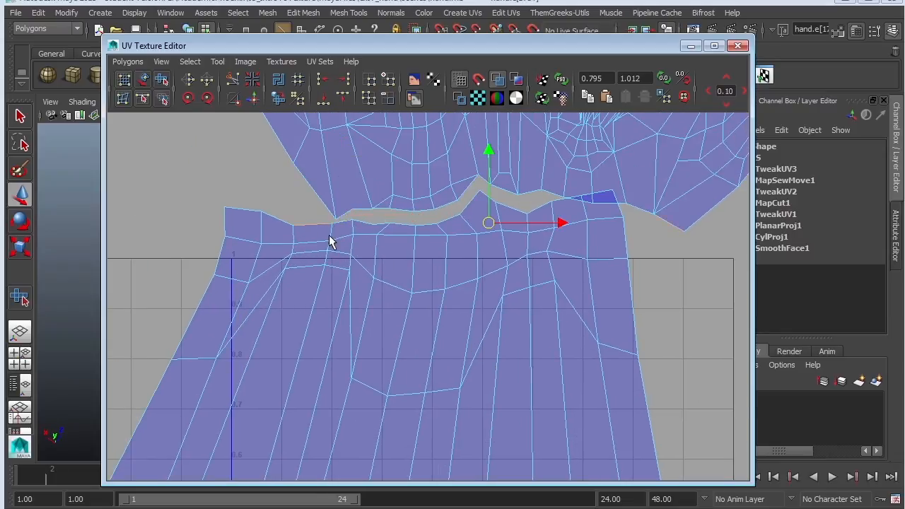
mouse_move(336, 254)
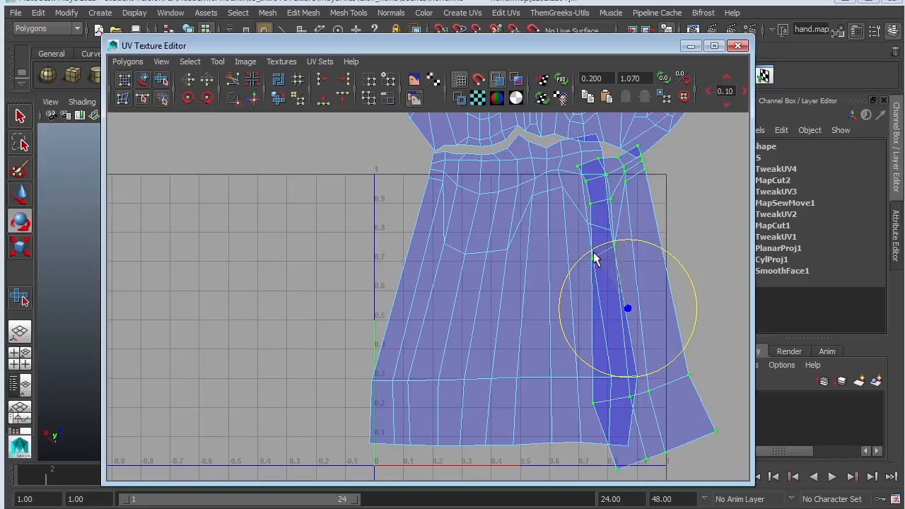
drag(627, 307, 690, 289)
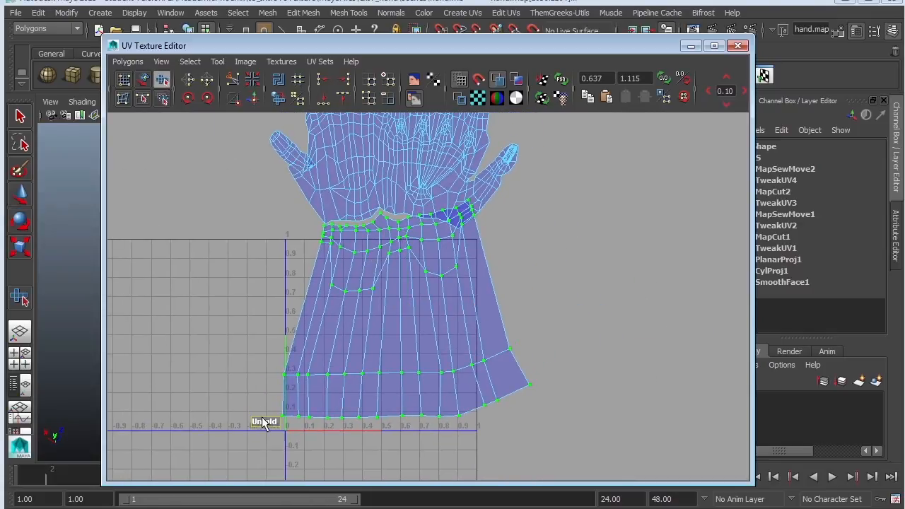
Step: Unfold the arm shell's UVs, then select the hand shell above the wrist gap
click(263, 422)
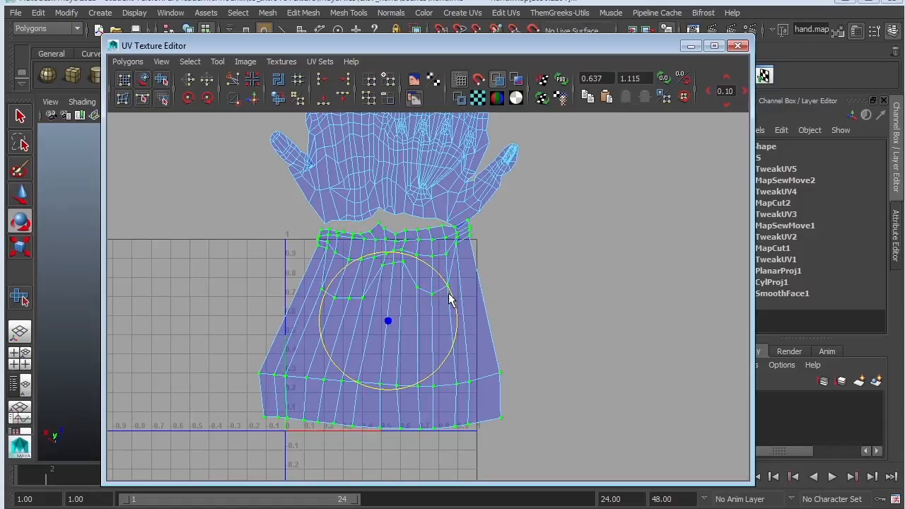
mouse_move(530, 64)
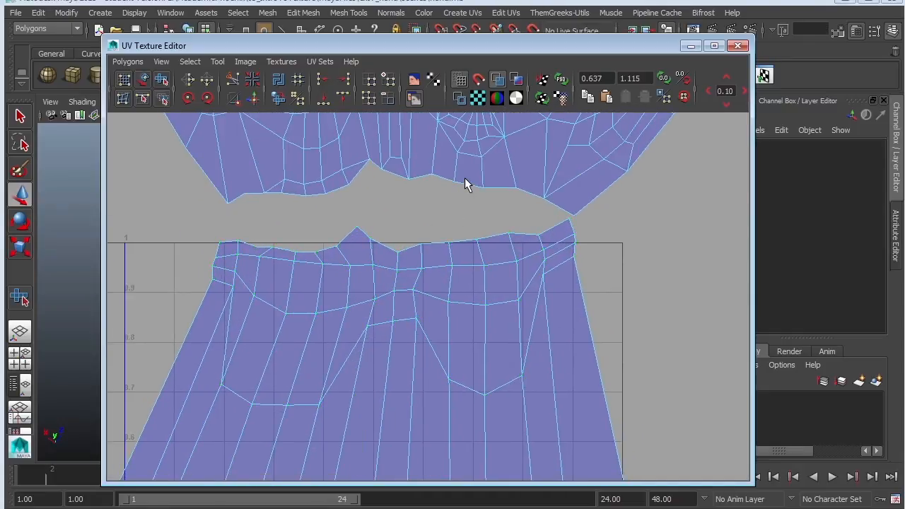
click(467, 190)
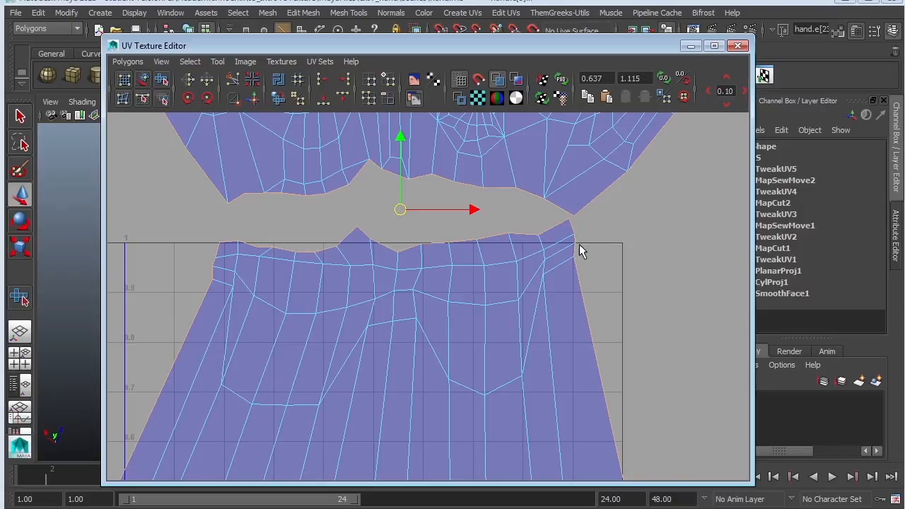
mouse_move(313, 263)
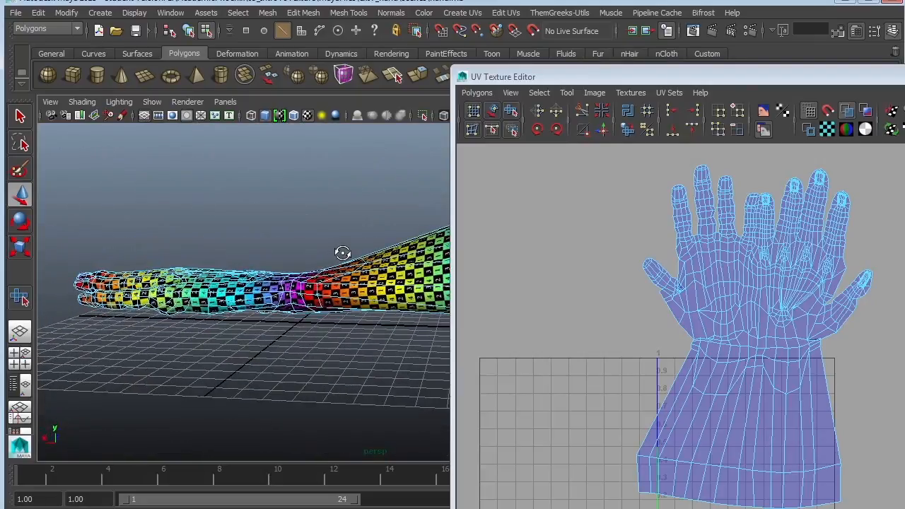
Step: View the checkered hand from above and adjust the hand and arm layout
drag(343, 253, 339, 335)
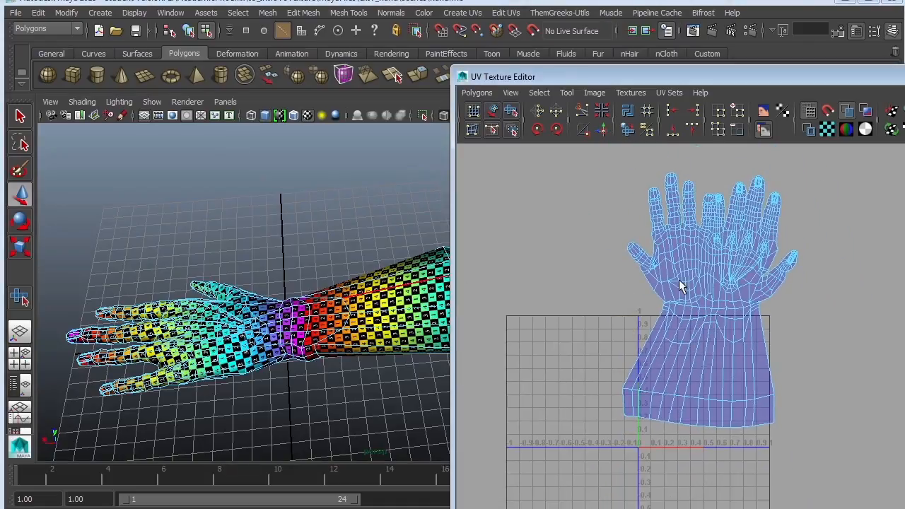
click(714, 212)
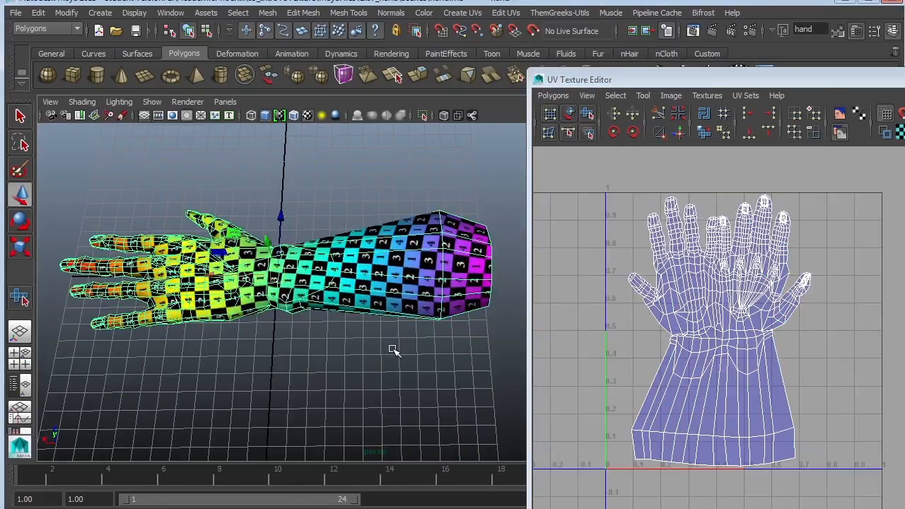
mouse_move(366, 352)
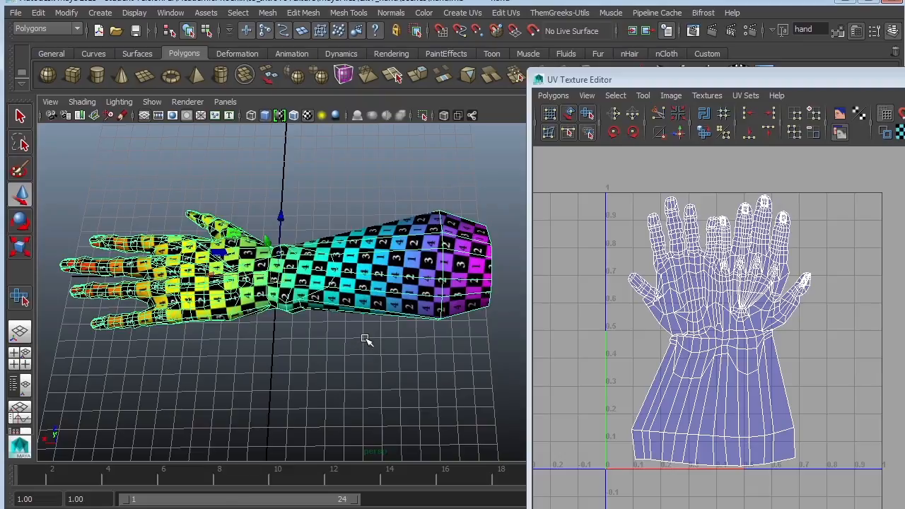
mouse_move(477, 417)
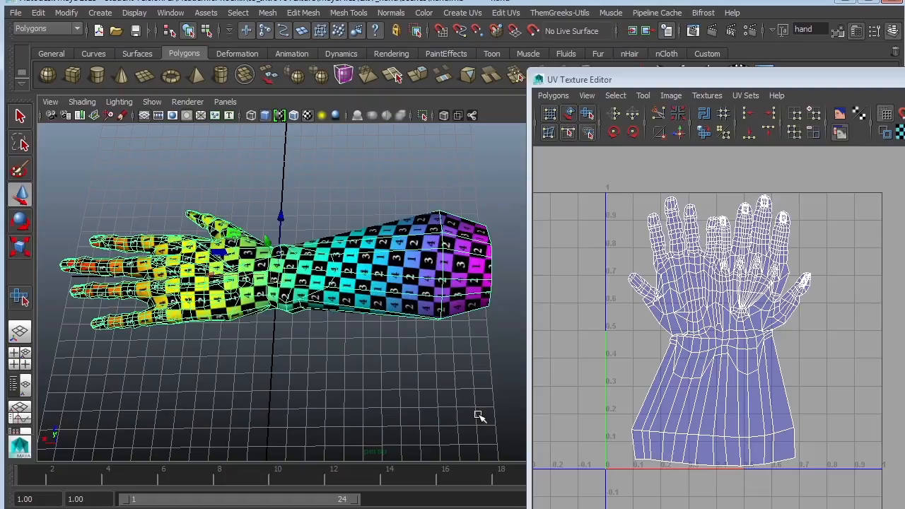
mouse_move(480, 419)
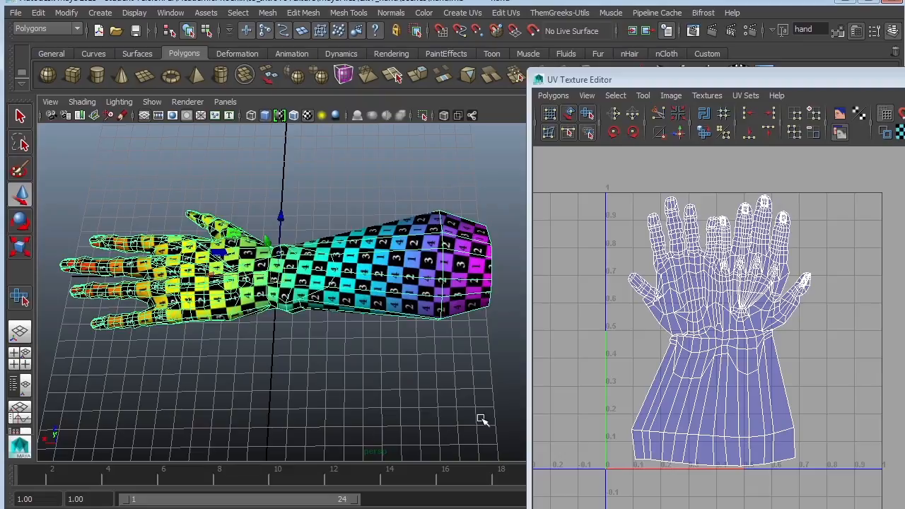